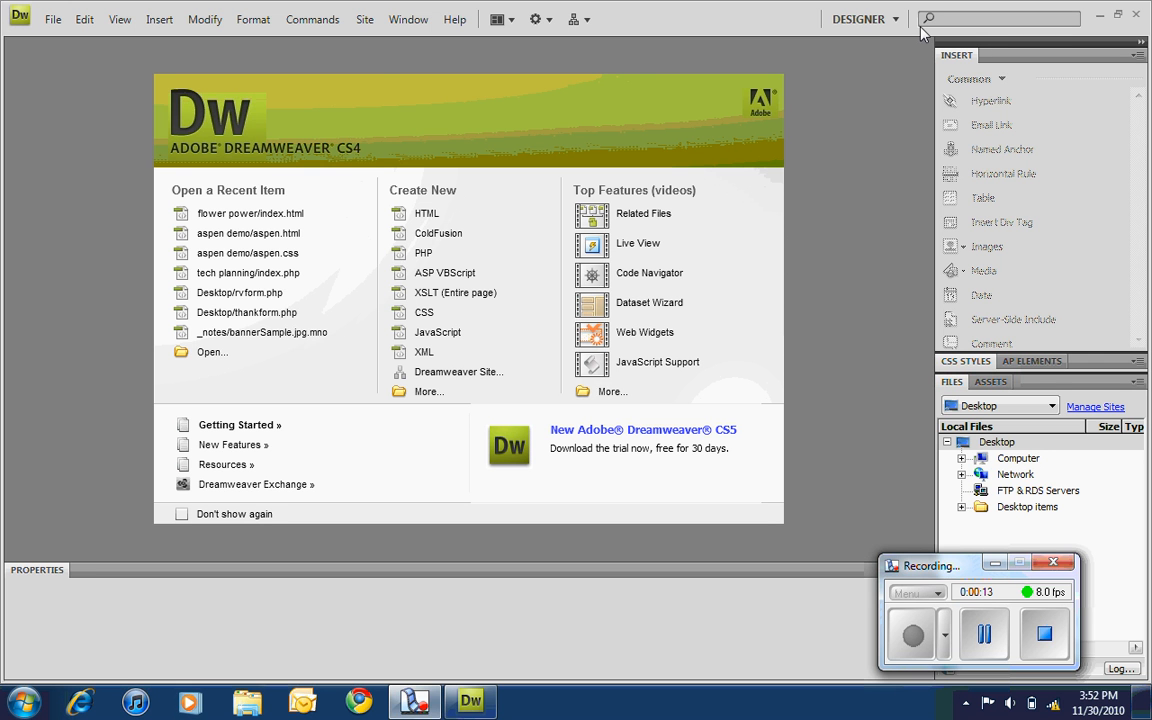
- Define a new site named flower and browse for its local root folder
{"action": "left_click", "coordinate": [364, 18]}
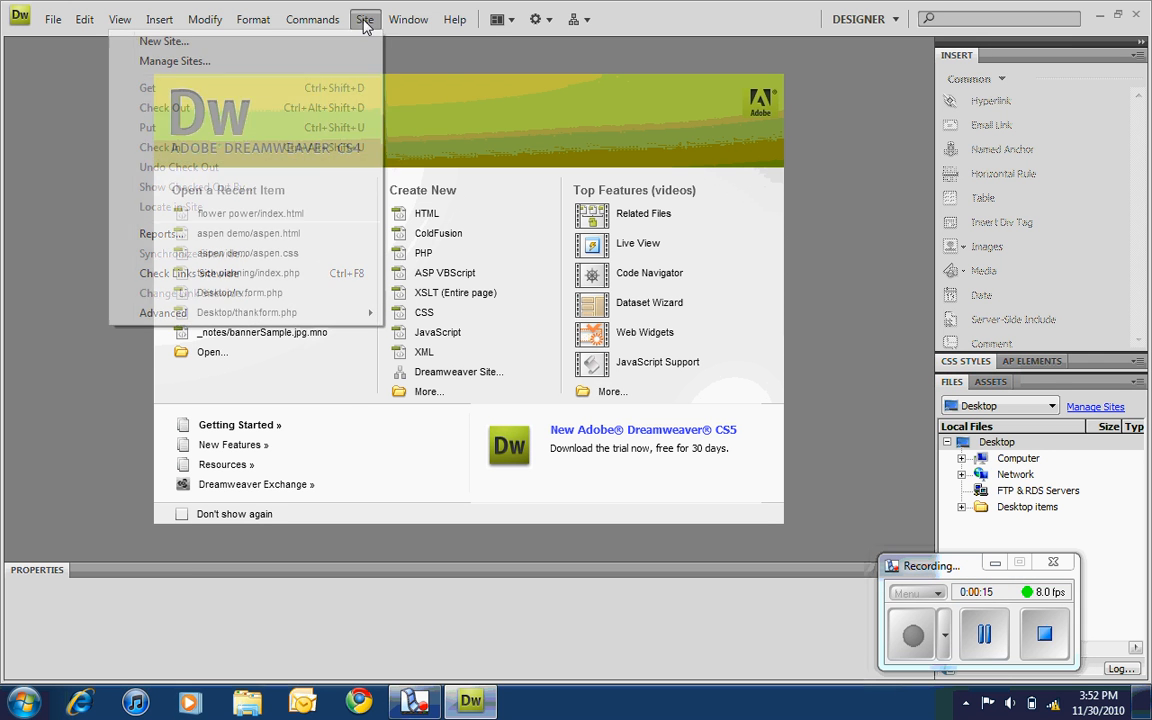
{"action": "mouse_move", "coordinate": [164, 40]}
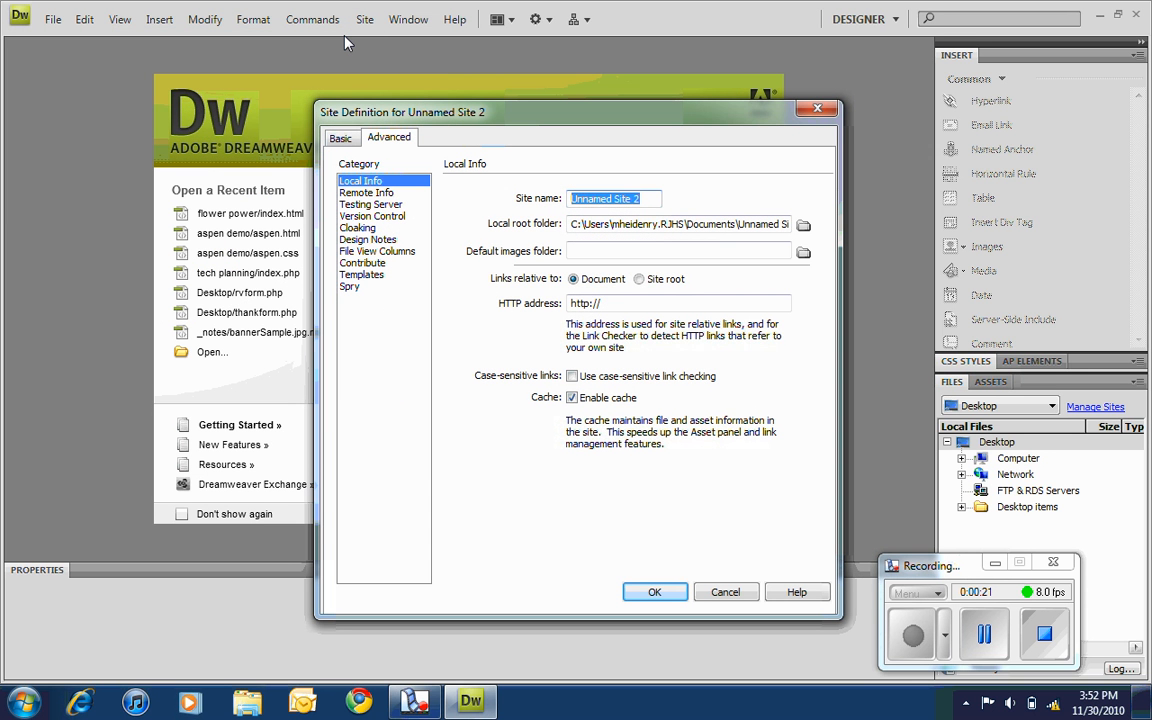
{"action": "type", "text": "flower"}
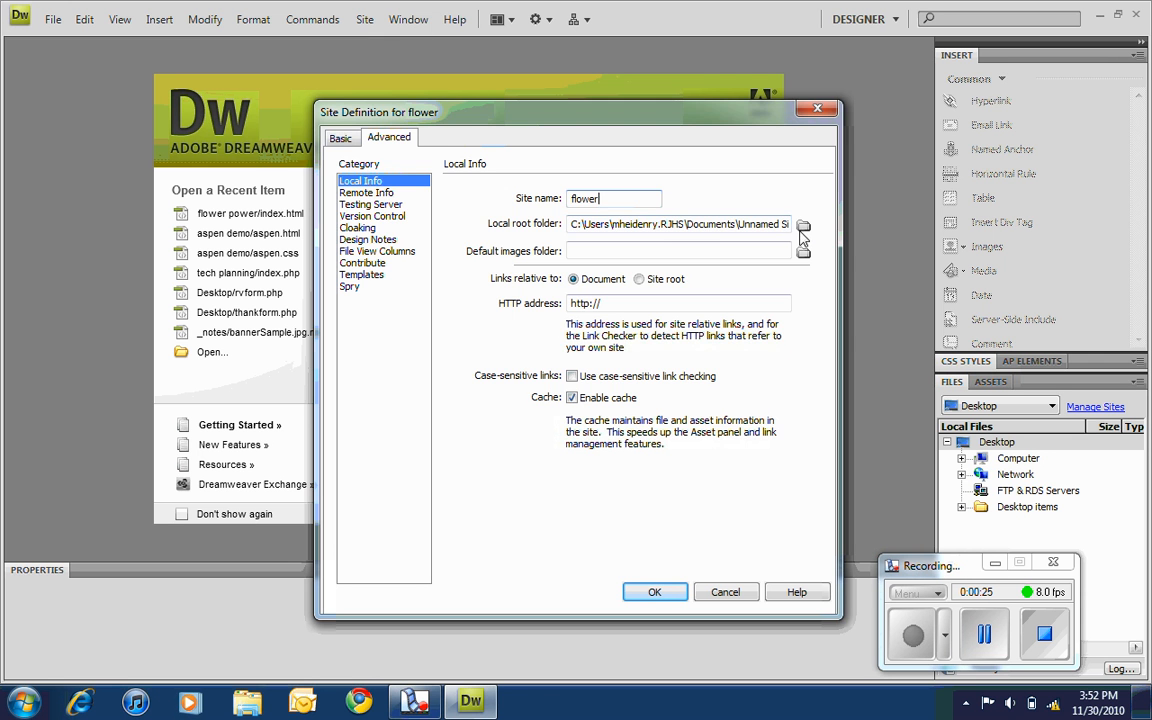
{"action": "left_click", "coordinate": [804, 224]}
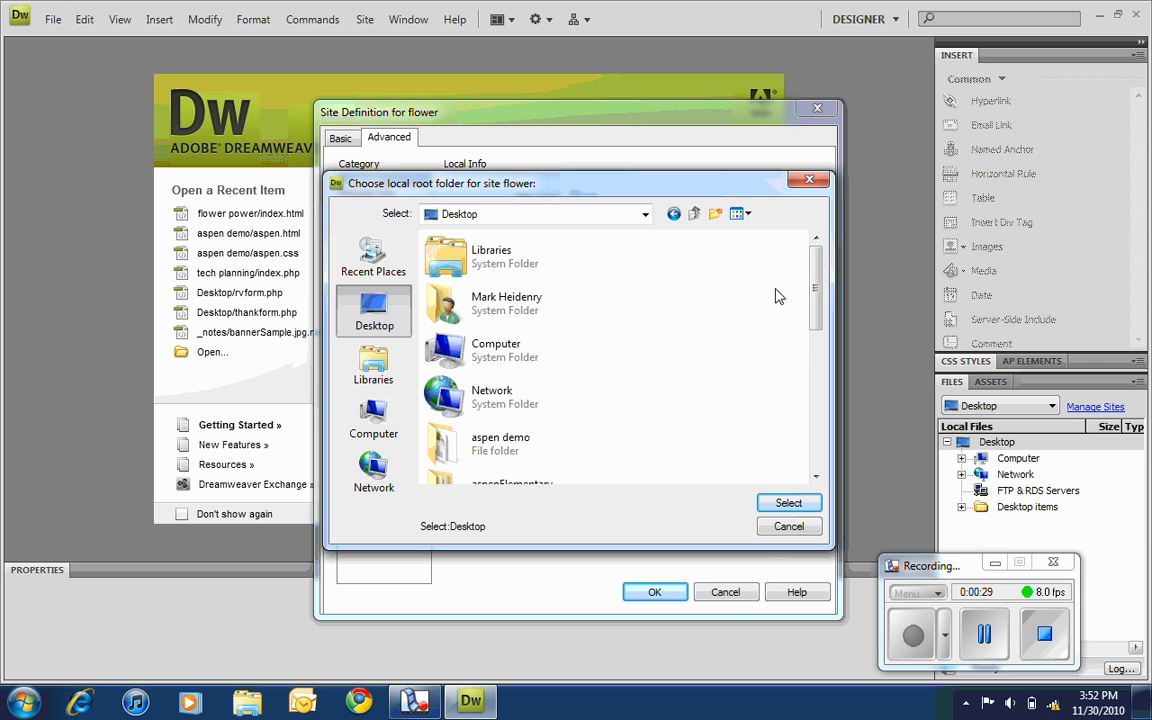
{"action": "scroll", "scroll_direction": "down", "scroll_amount": 3}
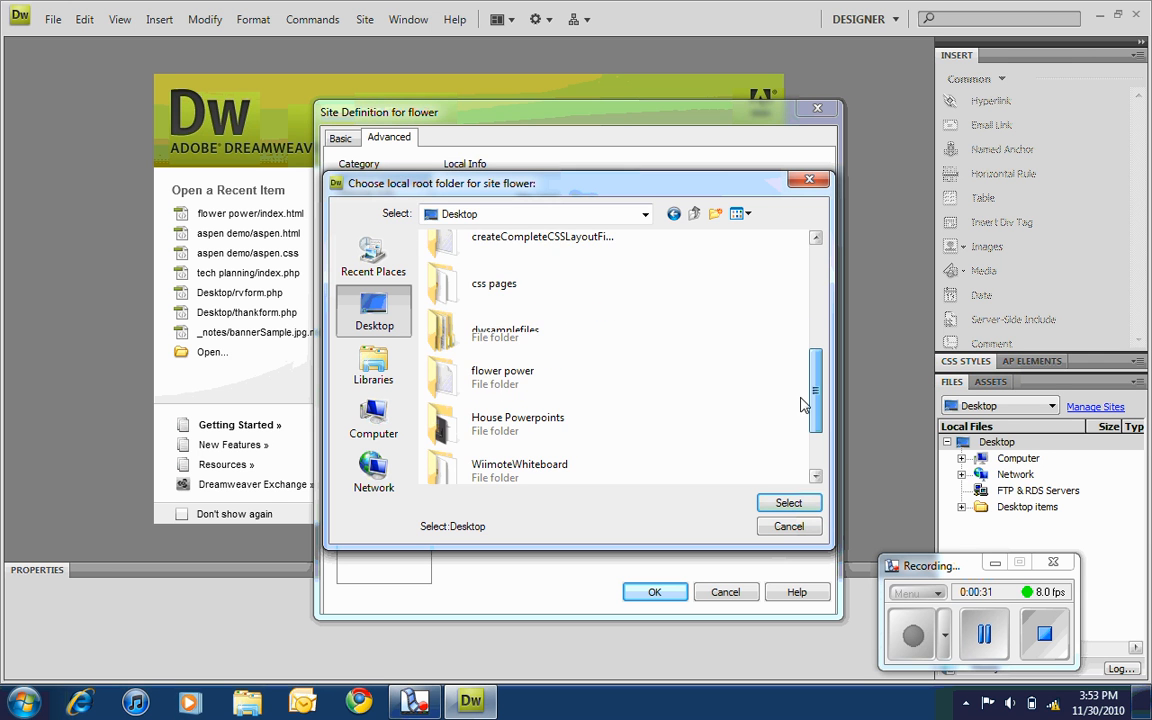
- Choose the Desktop flower power folder as the local root and confirm the site
{"action": "double_click", "coordinate": [502, 376]}
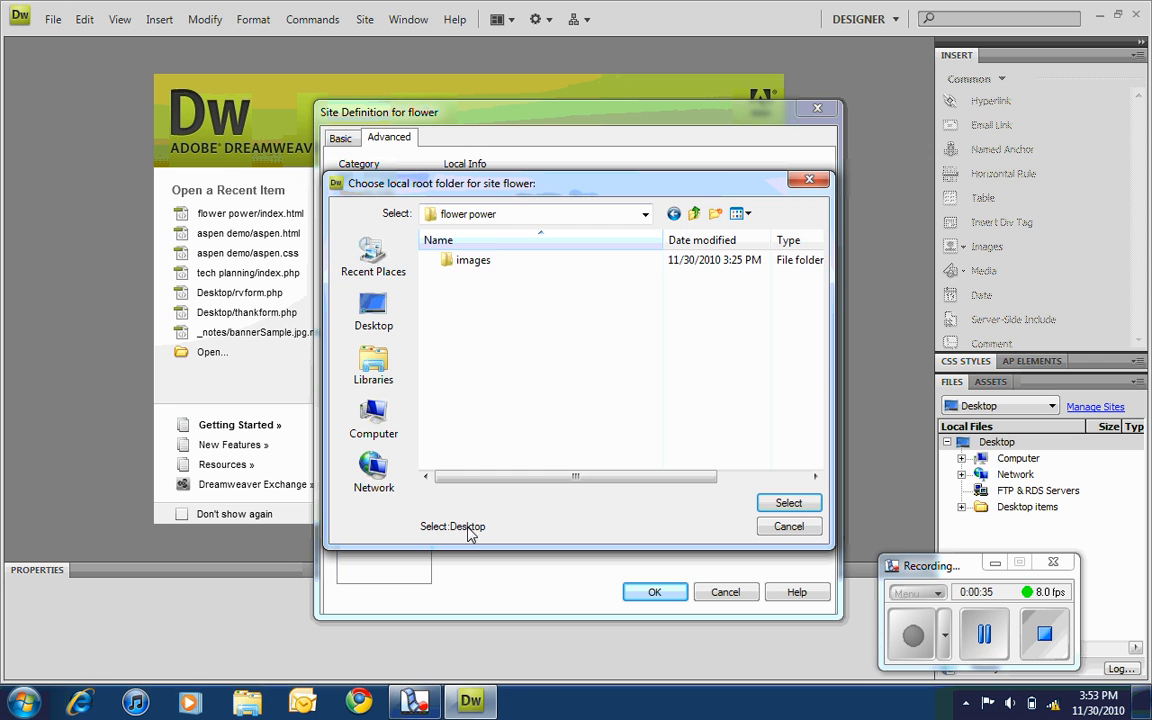
{"action": "double_click", "coordinate": [472, 260]}
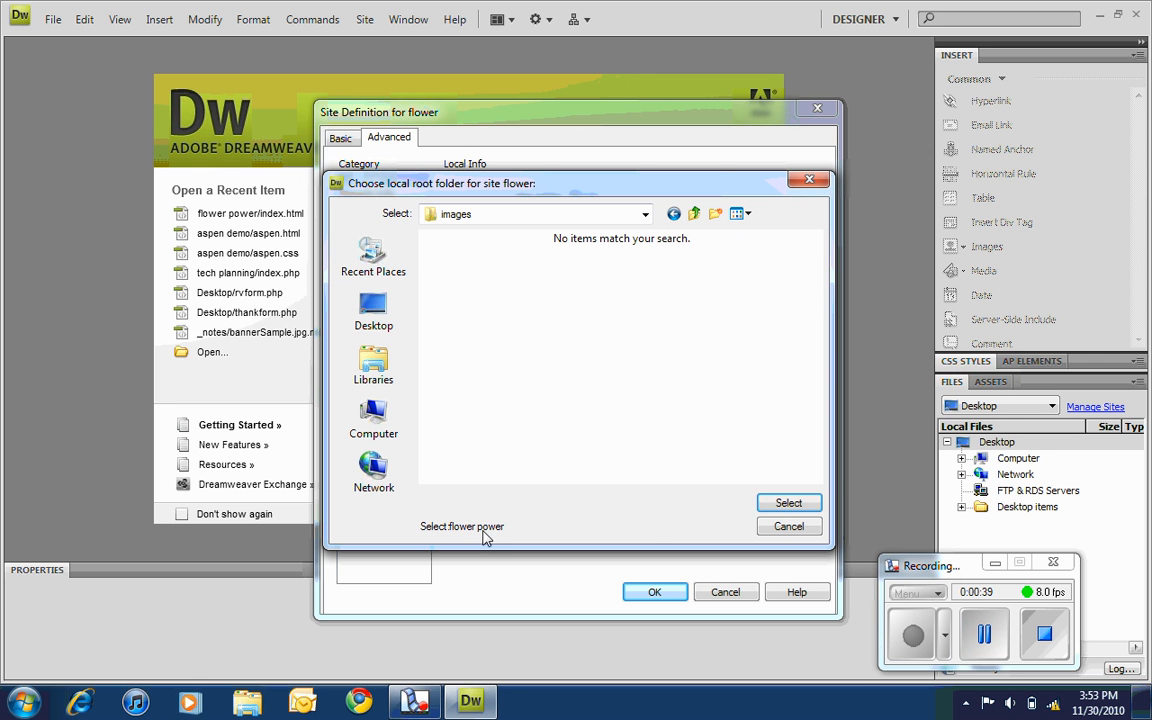
{"action": "left_click", "coordinate": [788, 502]}
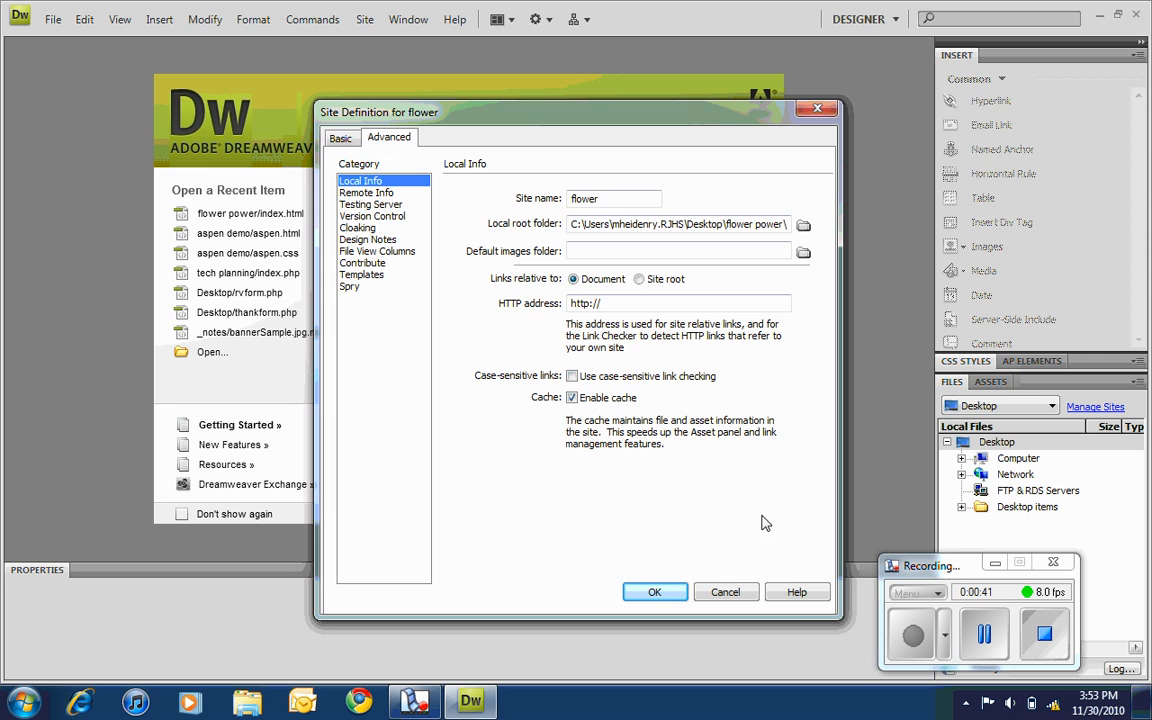
{"action": "left_click", "coordinate": [656, 592]}
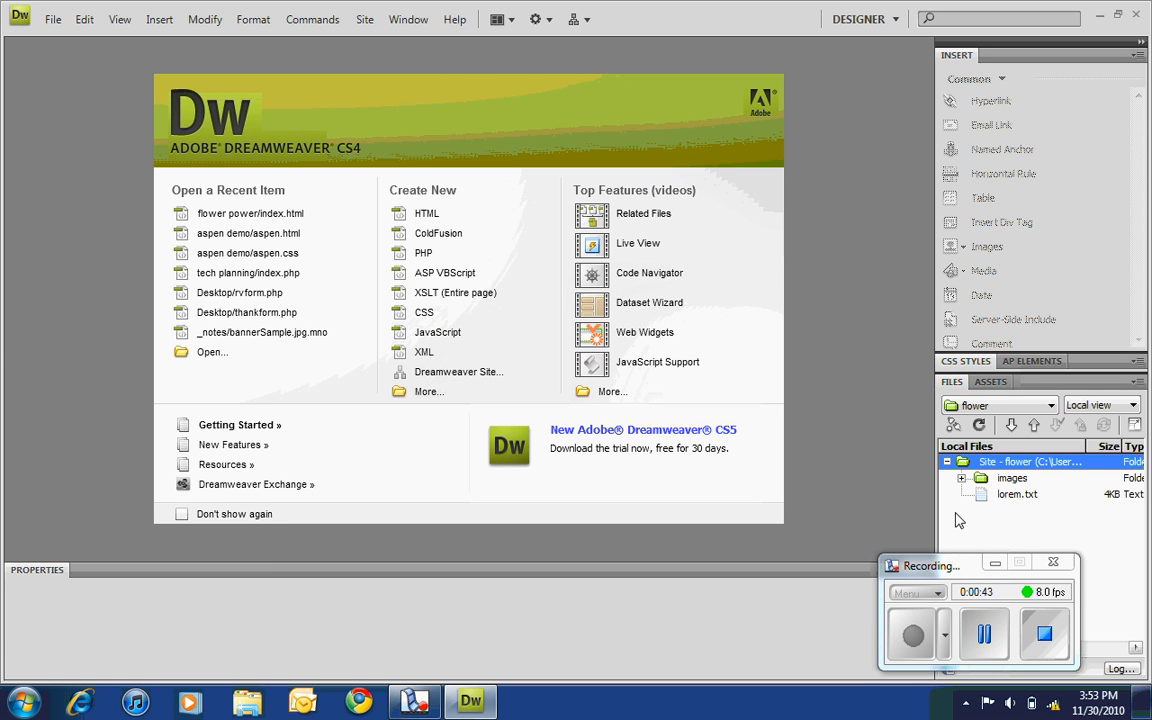
{"action": "mouse_move", "coordinate": [1016, 510]}
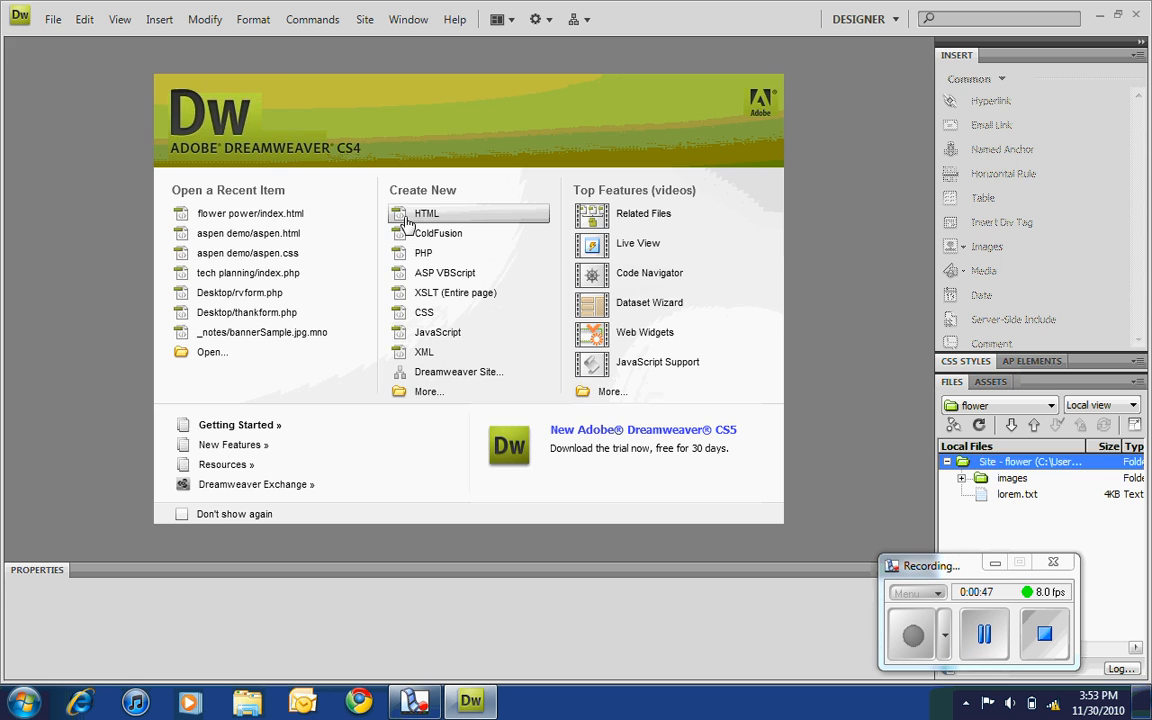
- Create a blank HTML page, switch to the Classic workspace, and check Code then Design view
{"action": "left_click", "coordinate": [426, 212]}
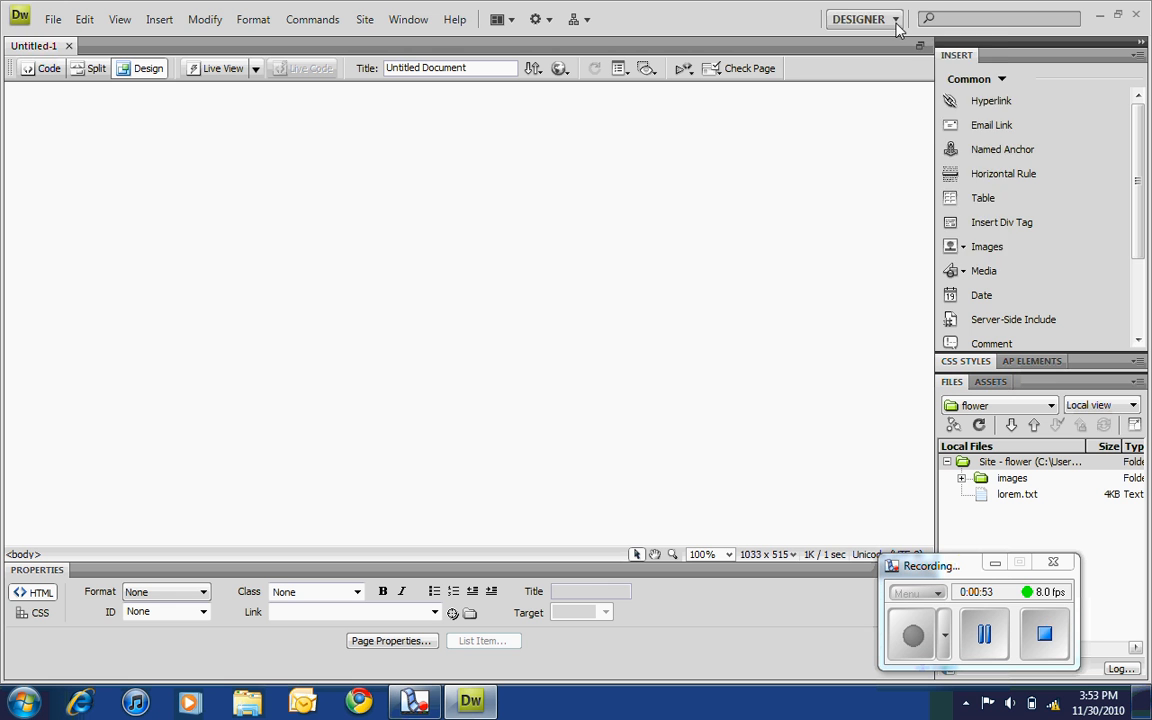
{"action": "left_click", "coordinate": [864, 20]}
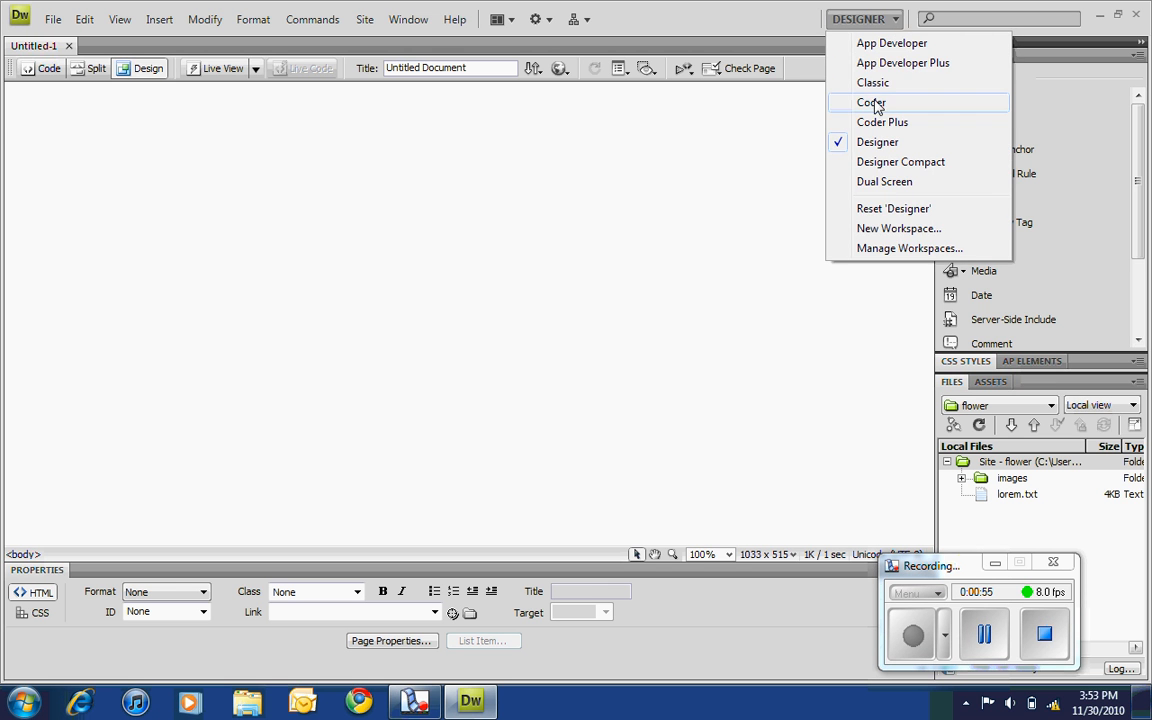
{"action": "left_click", "coordinate": [872, 82]}
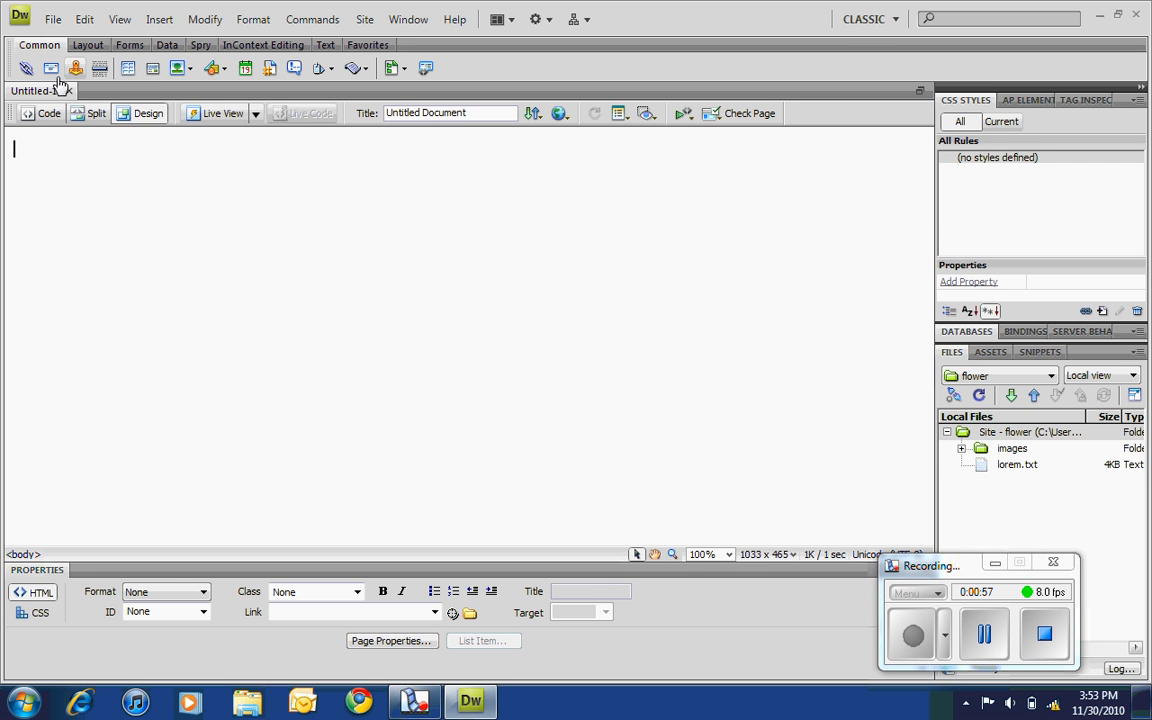
{"action": "left_click", "coordinate": [48, 112]}
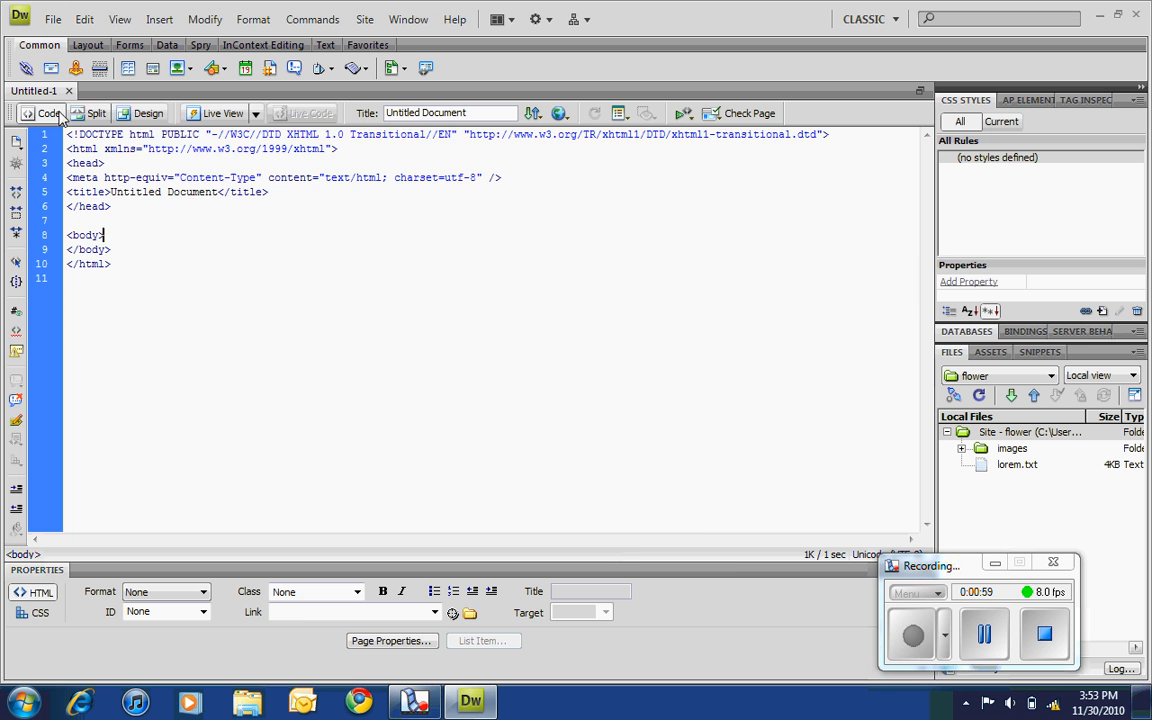
{"action": "left_click", "coordinate": [148, 112]}
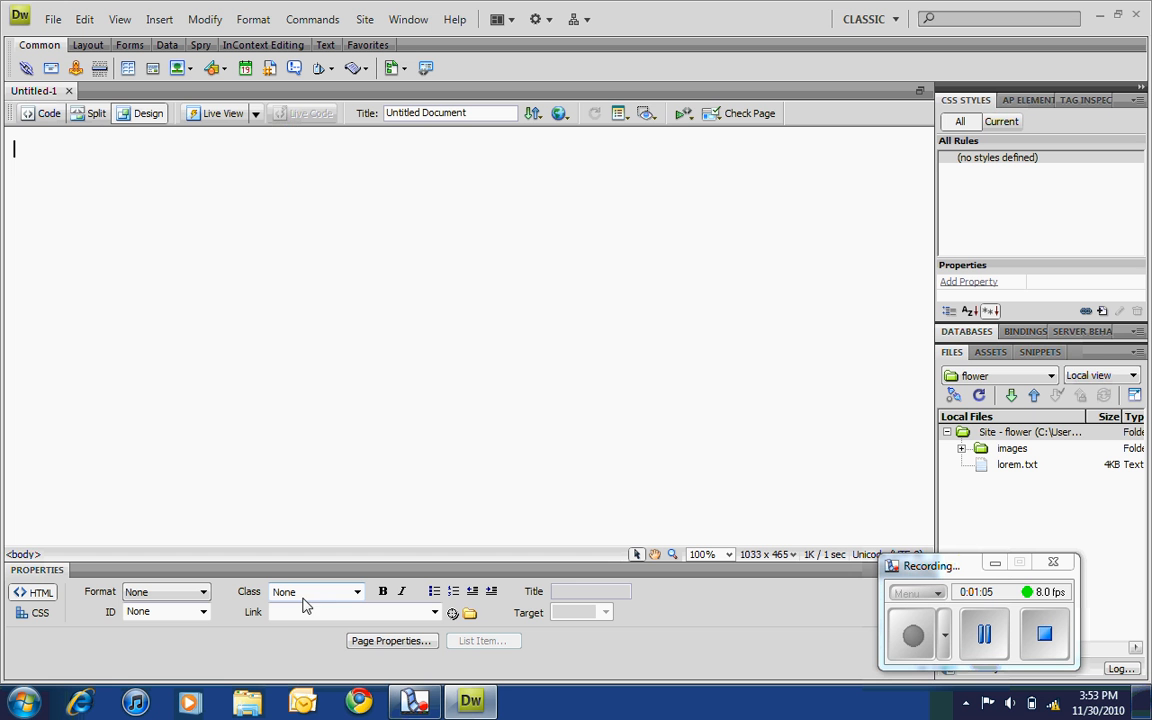
- Set images/bg.jpg as the page background image with Repeat set to repeat
{"action": "left_click", "coordinate": [392, 640]}
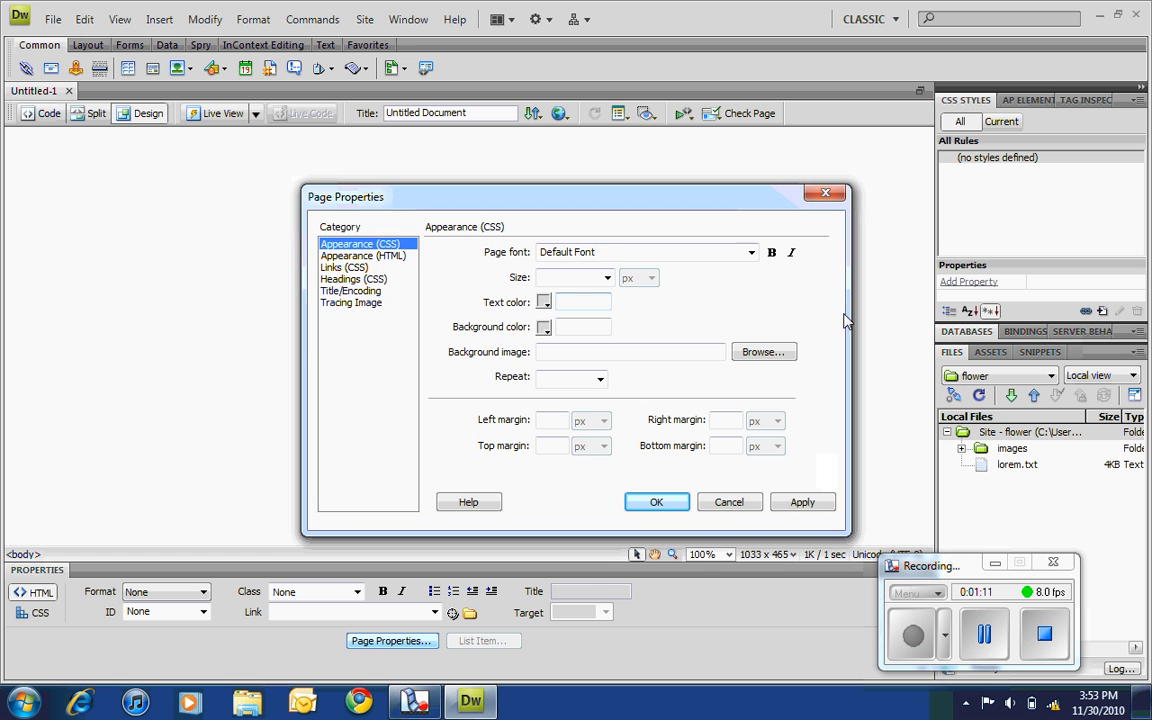
{"action": "left_click", "coordinate": [764, 352]}
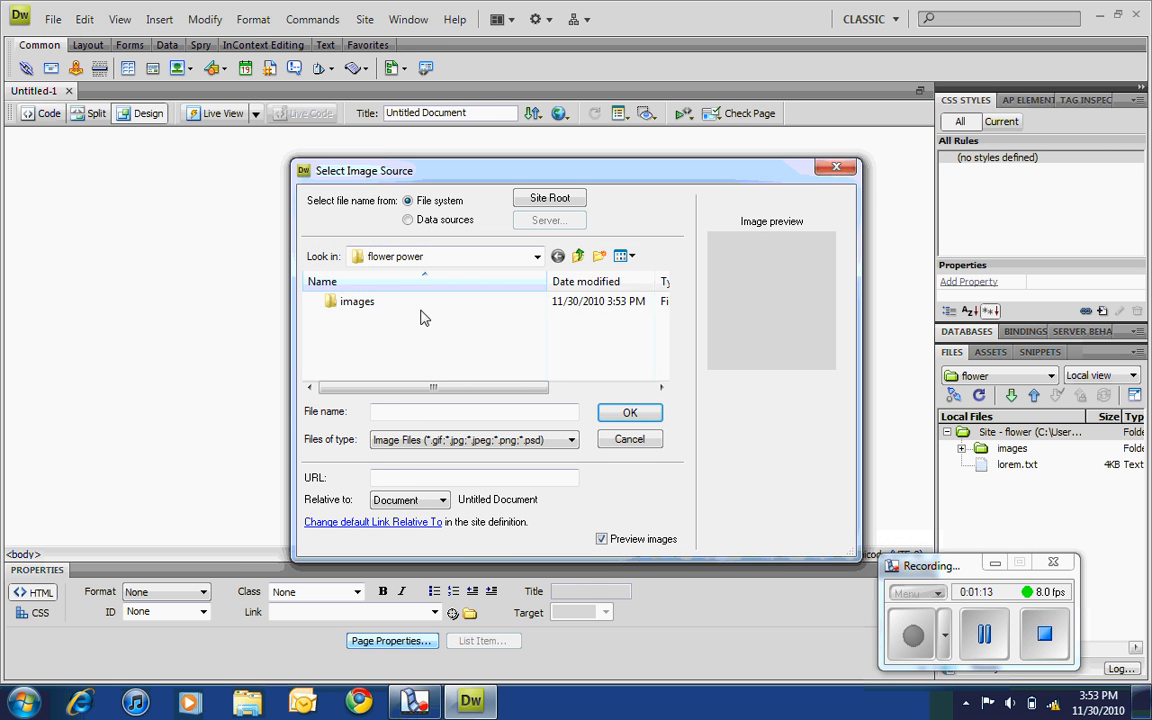
{"action": "double_click", "coordinate": [356, 300]}
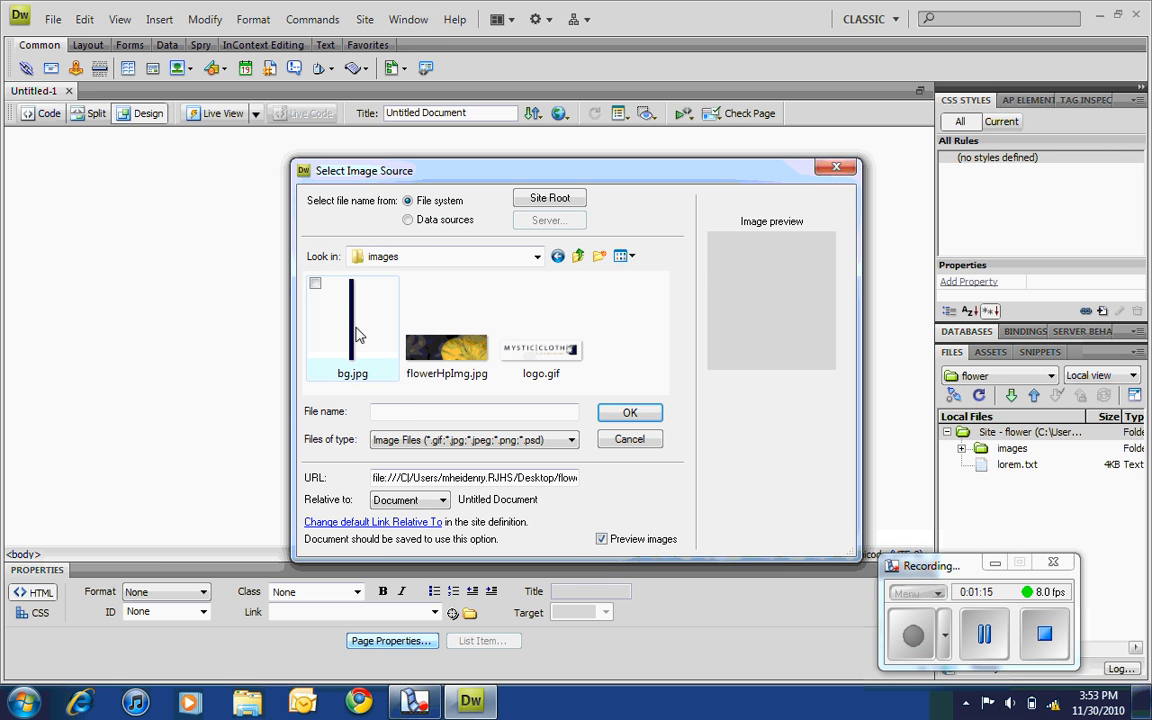
{"action": "left_click", "coordinate": [630, 412]}
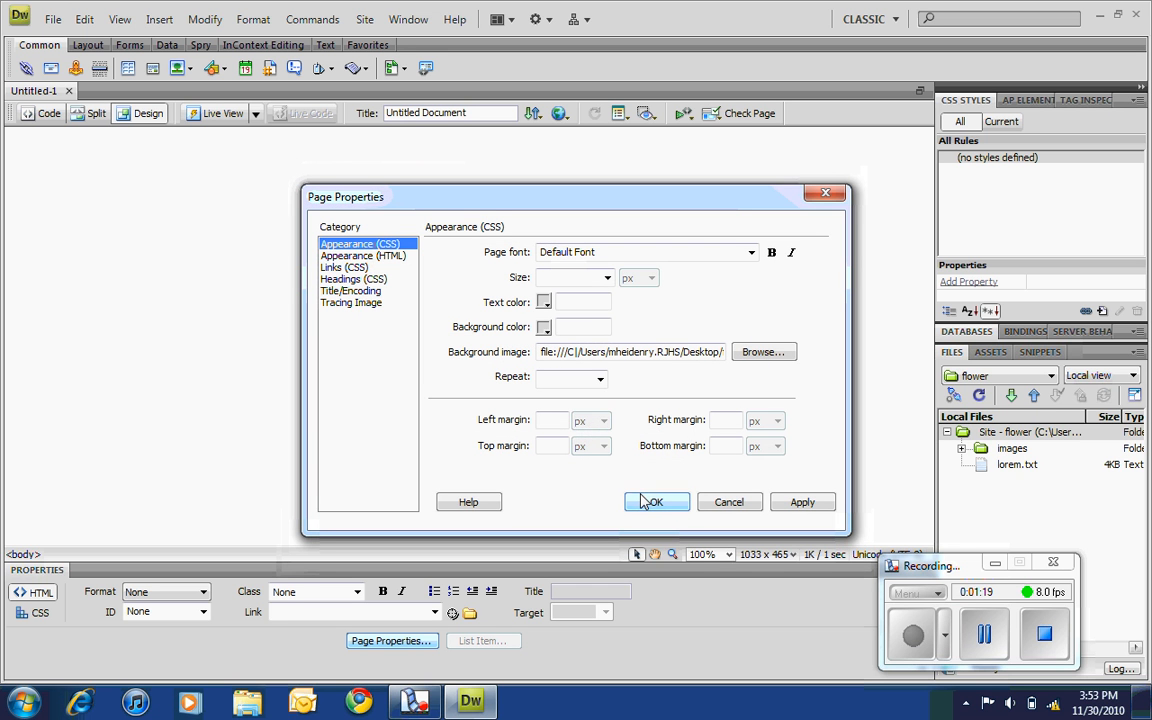
{"action": "left_click", "coordinate": [600, 378]}
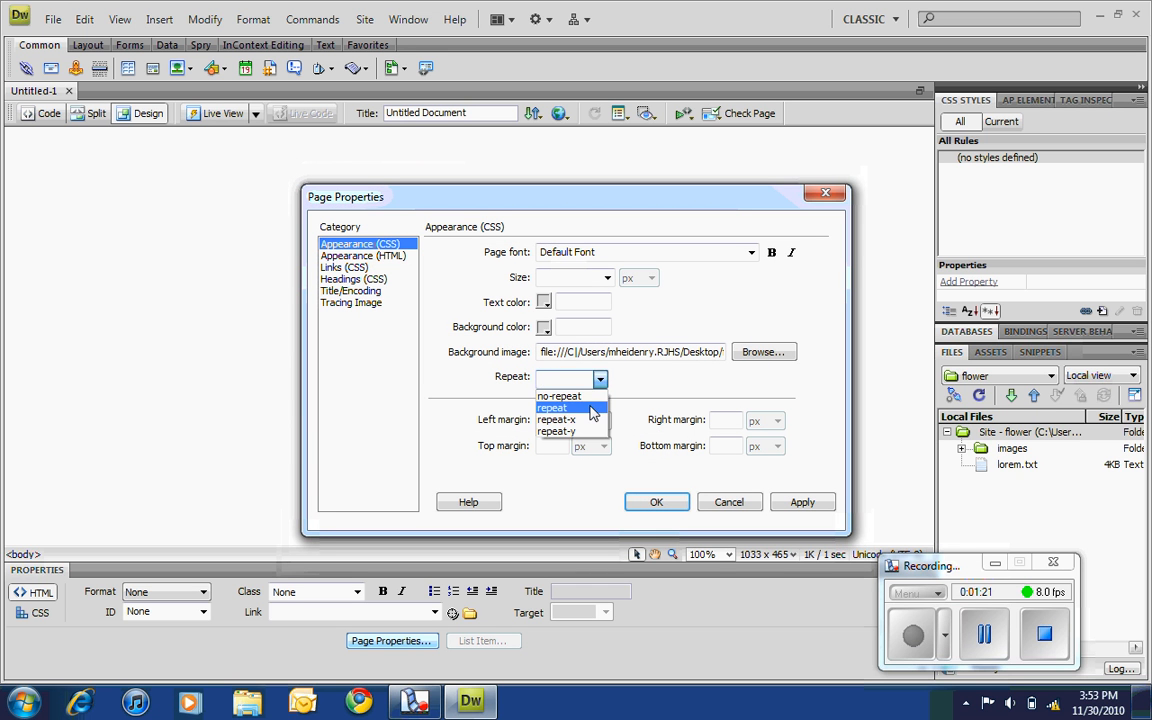
{"action": "left_click", "coordinate": [552, 408]}
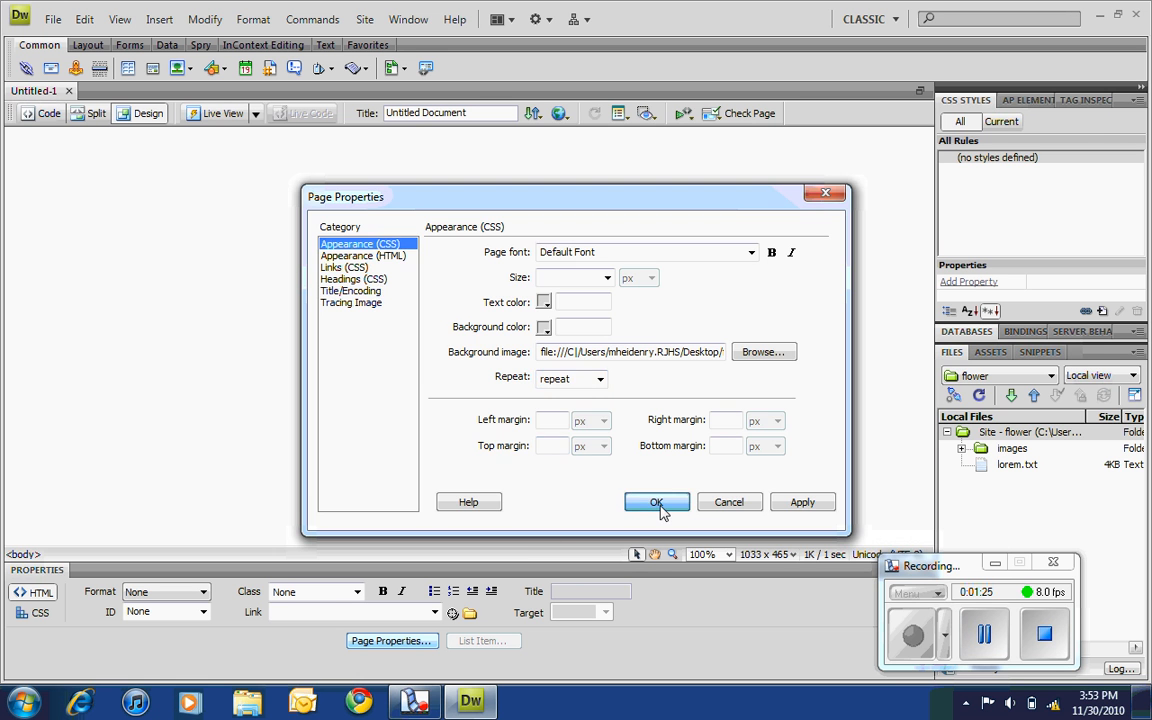
{"action": "left_click", "coordinate": [656, 502]}
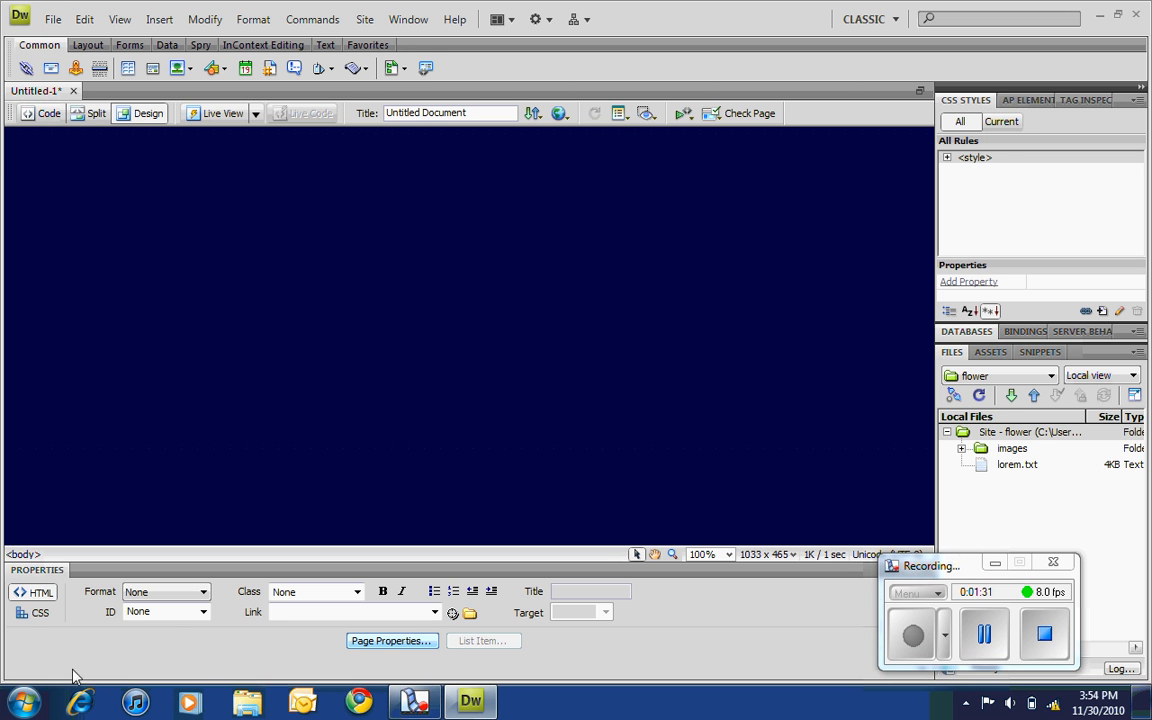
- Start a div insertion, dismiss it, and show the Common insert tools
{"action": "left_click", "coordinate": [40, 612]}
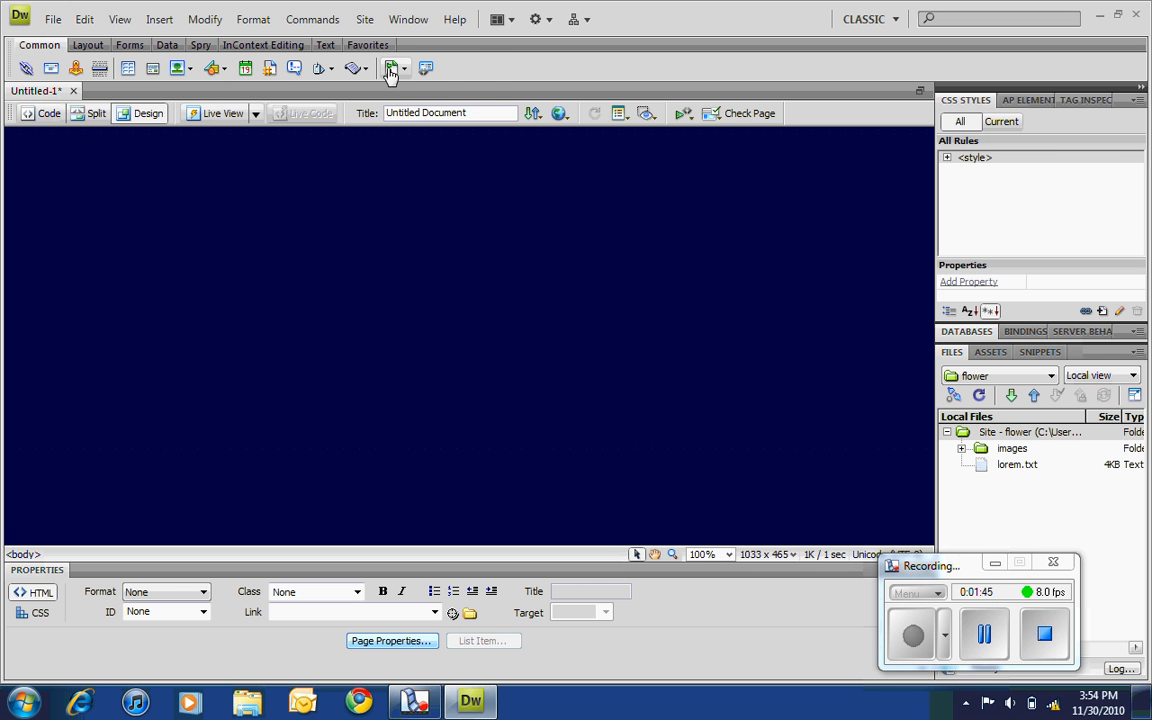
{"action": "mouse_move", "coordinate": [352, 76]}
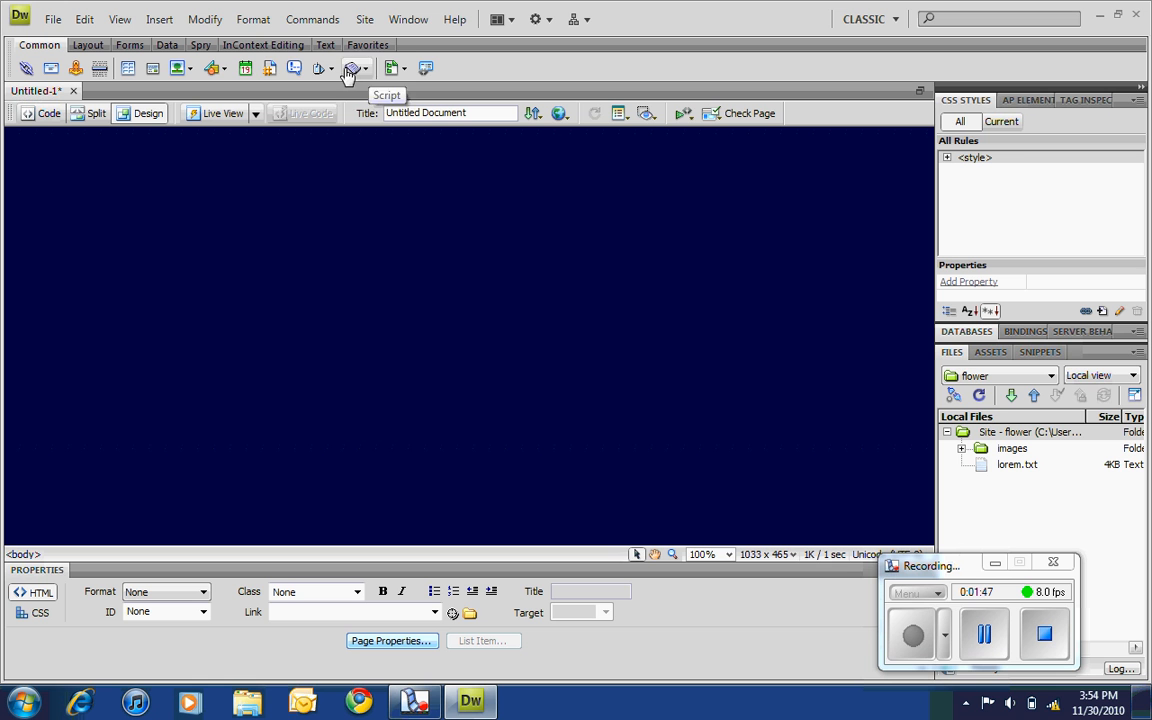
{"action": "mouse_move", "coordinate": [268, 68]}
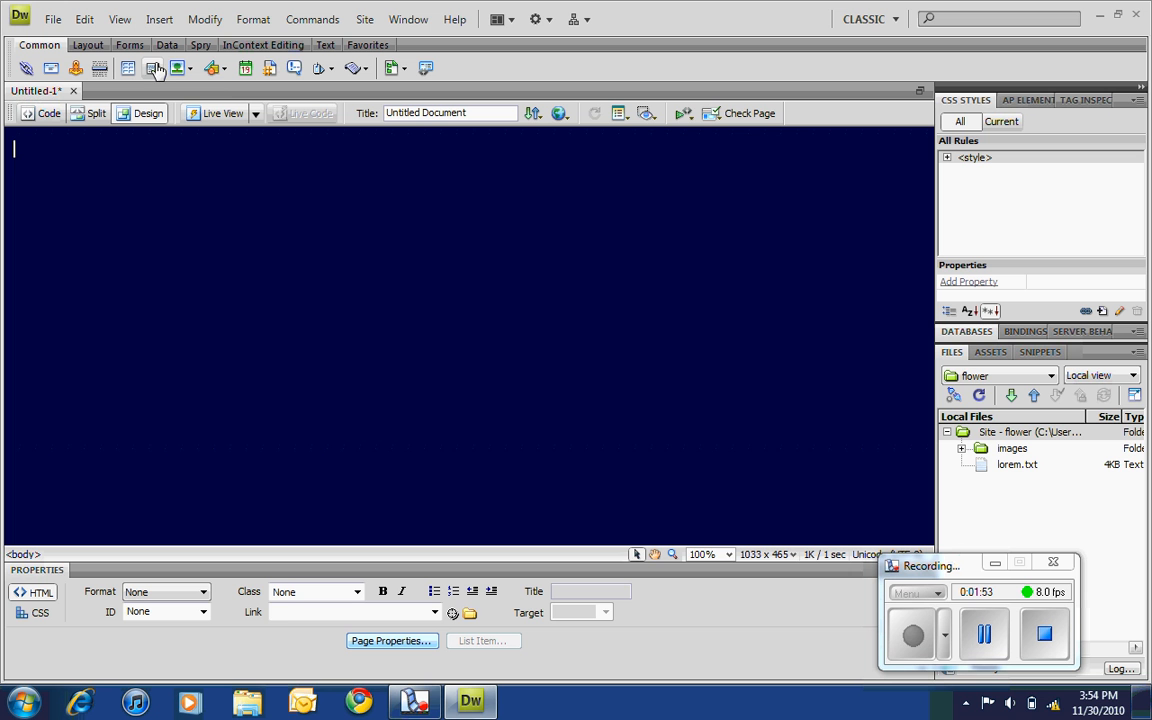
{"action": "left_click", "coordinate": [152, 68]}
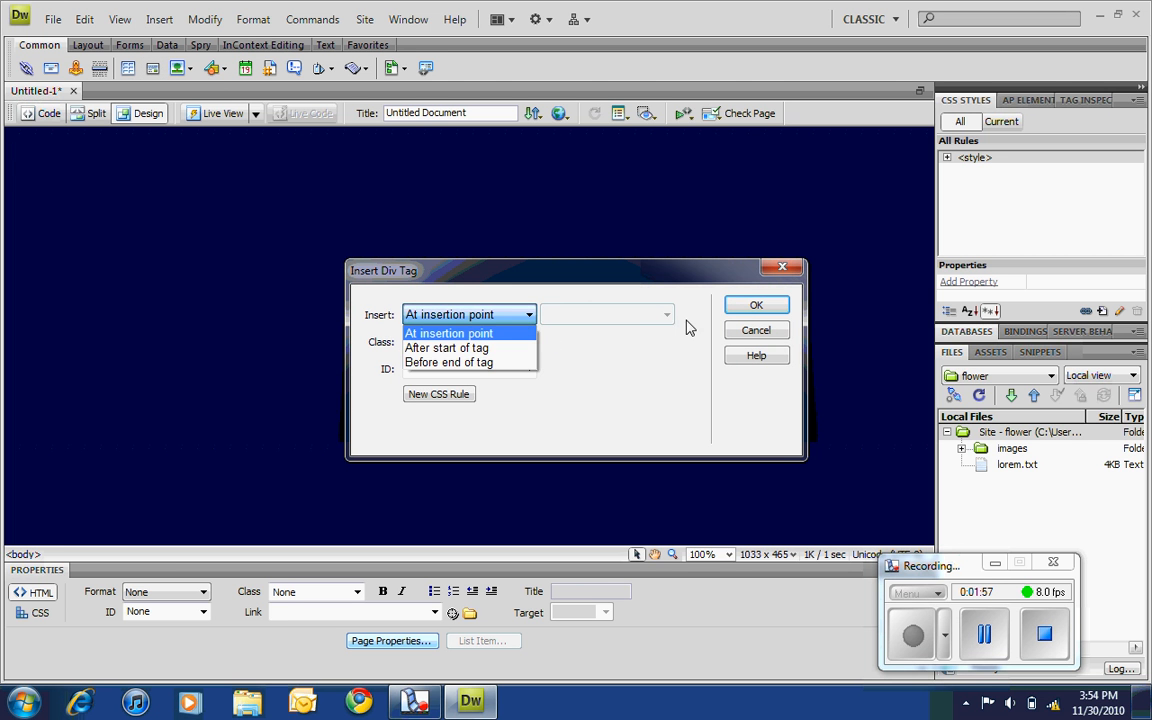
{"action": "left_click", "coordinate": [450, 332]}
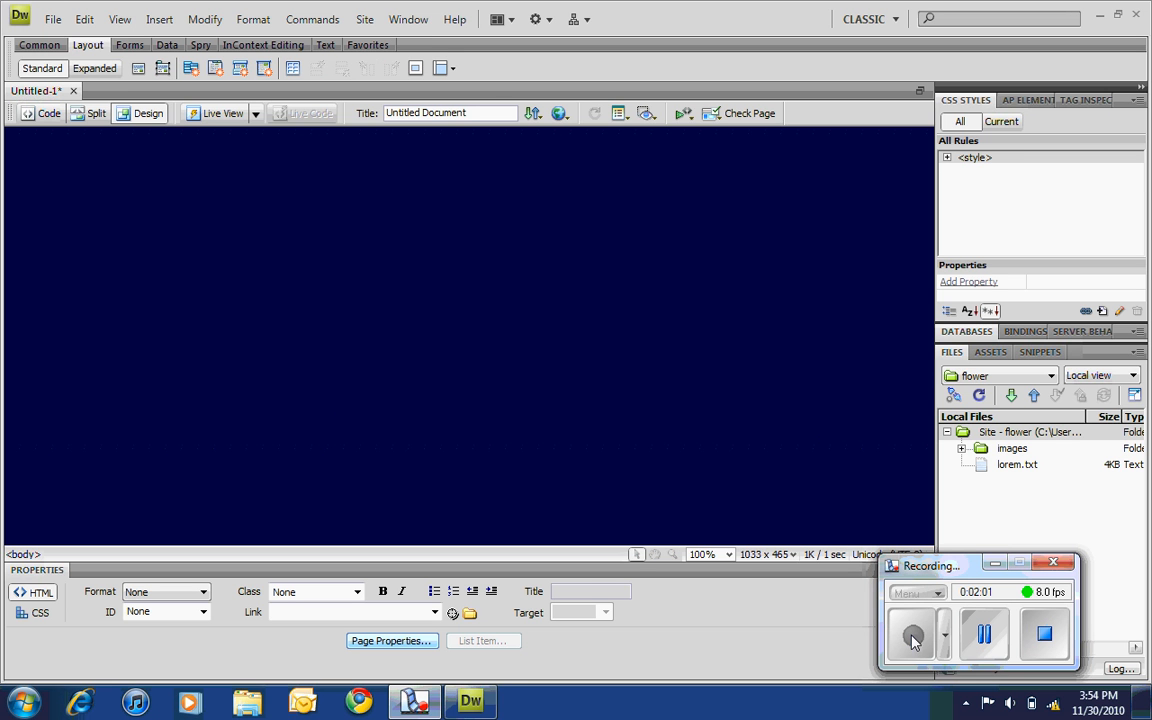
{"action": "left_click", "coordinate": [40, 44]}
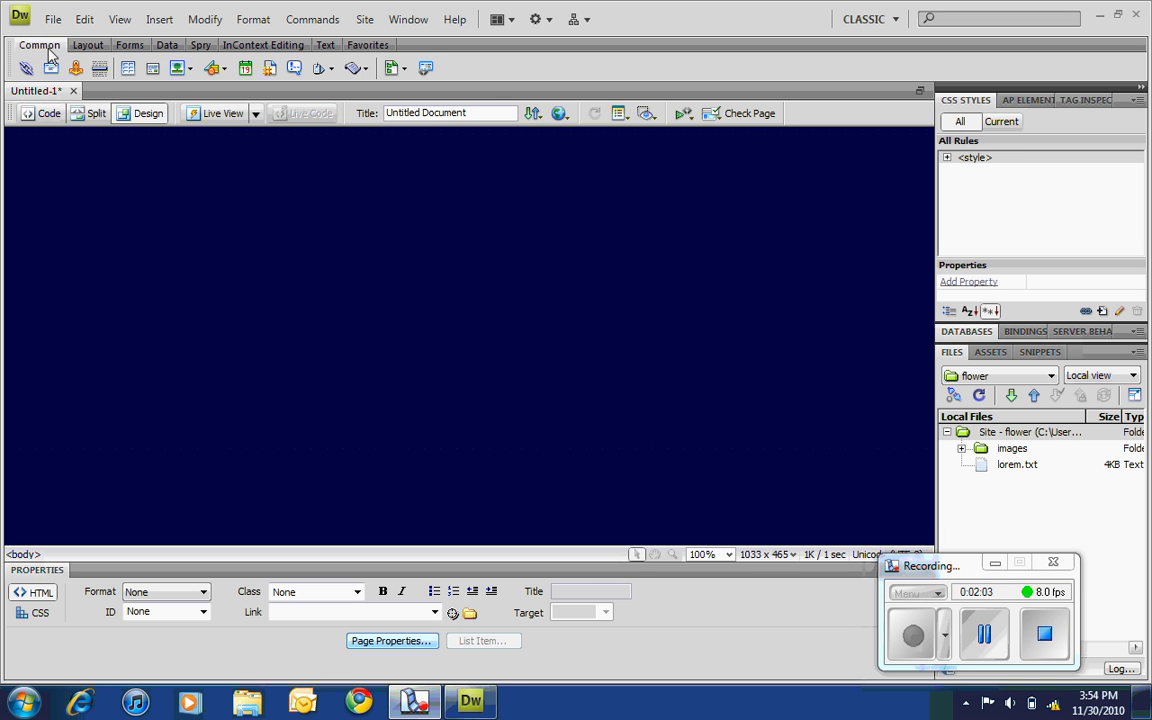
- Draw a large AP Div, apDiv1, across most of the page and check its CSS in Split view
{"action": "left_click", "coordinate": [88, 44]}
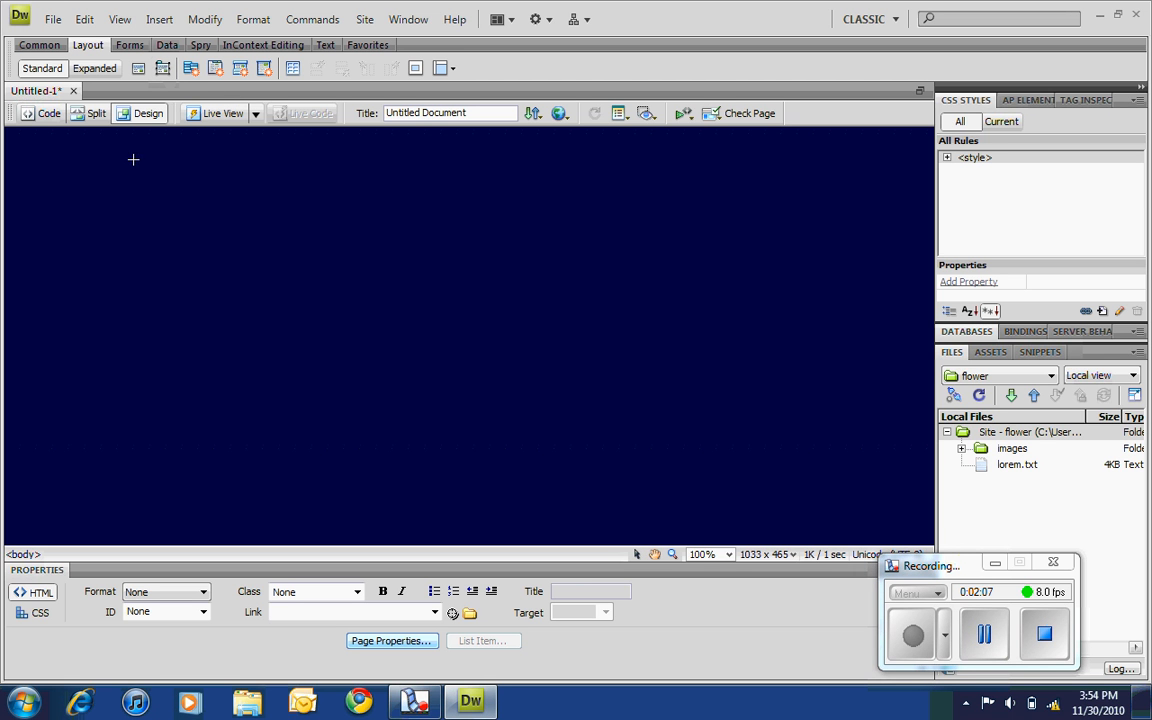
{"action": "left_click_drag", "start_coordinate": [132, 160], "coordinate": [712, 492]}
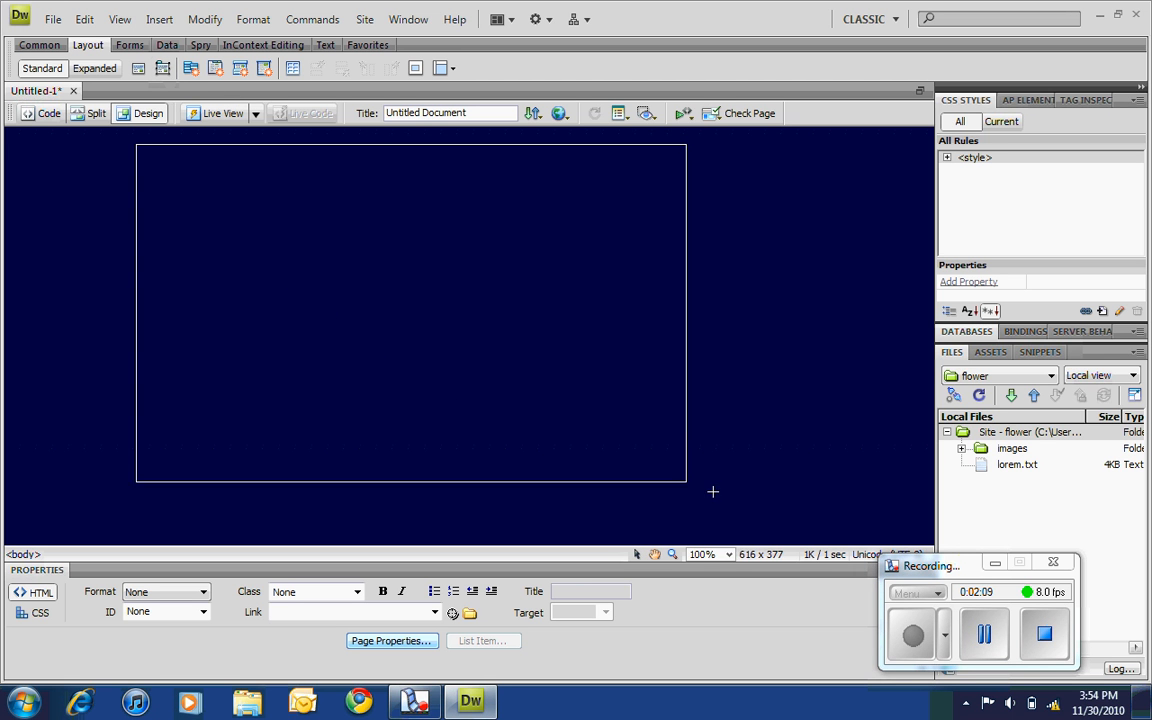
{"action": "left_click_drag", "start_coordinate": [686, 482], "coordinate": [844, 532]}
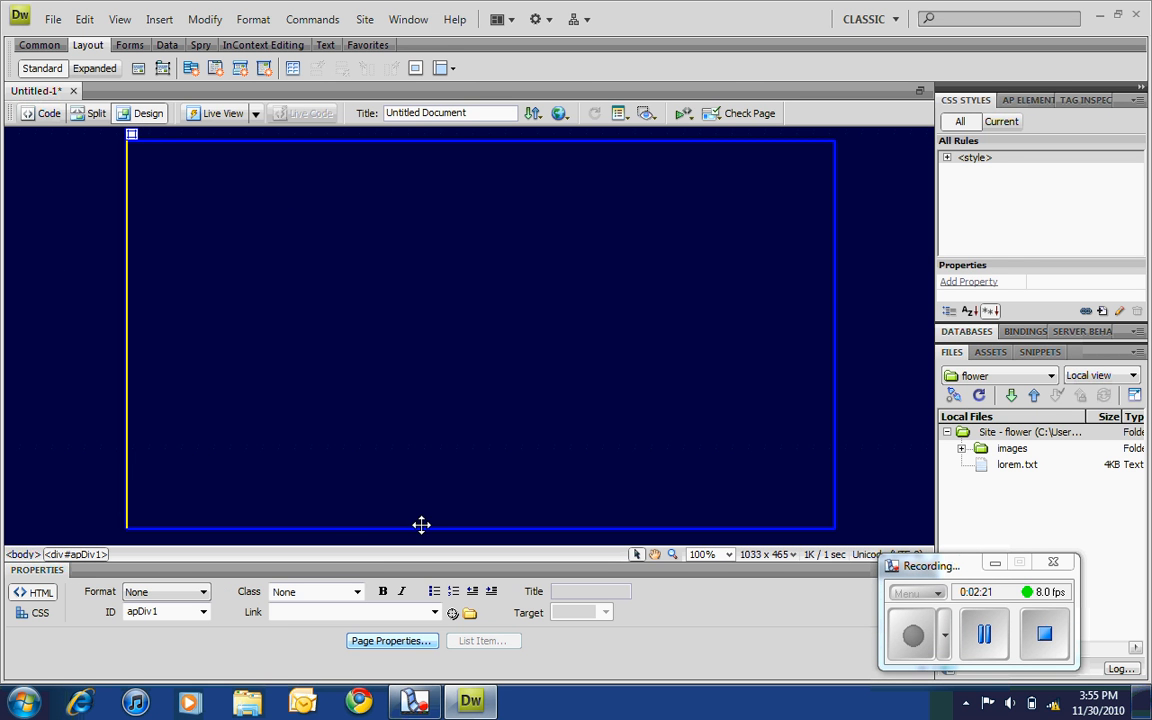
{"action": "left_click", "coordinate": [96, 112]}
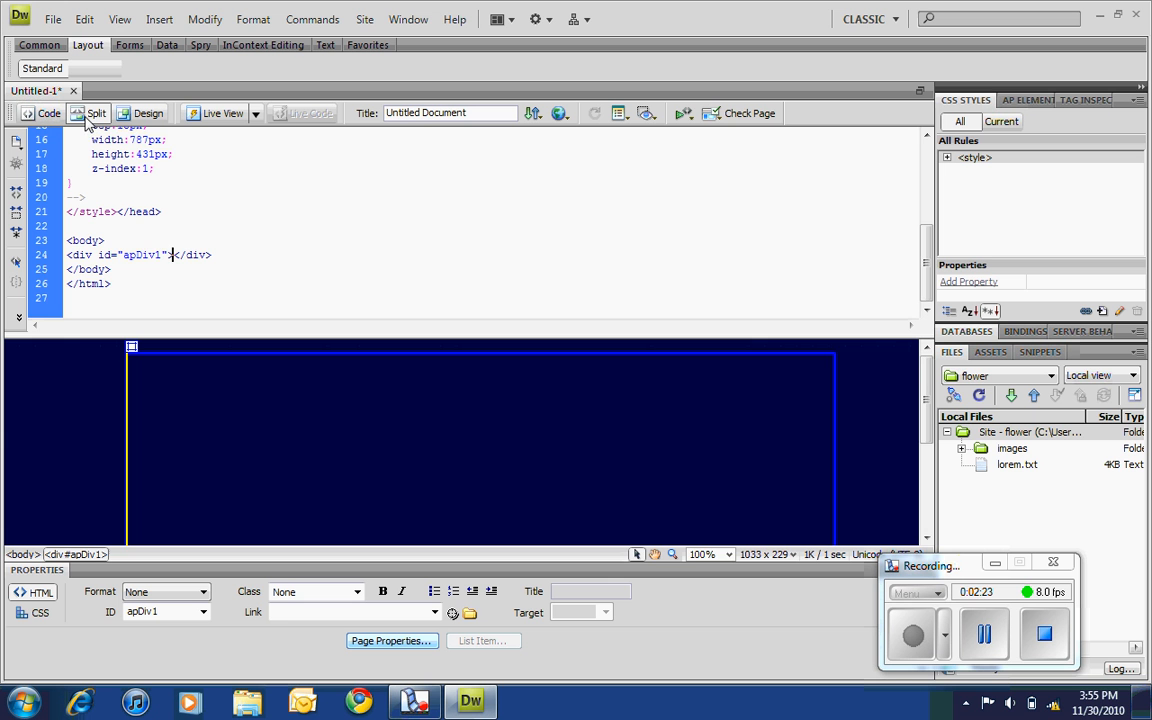
{"action": "left_click", "coordinate": [96, 68]}
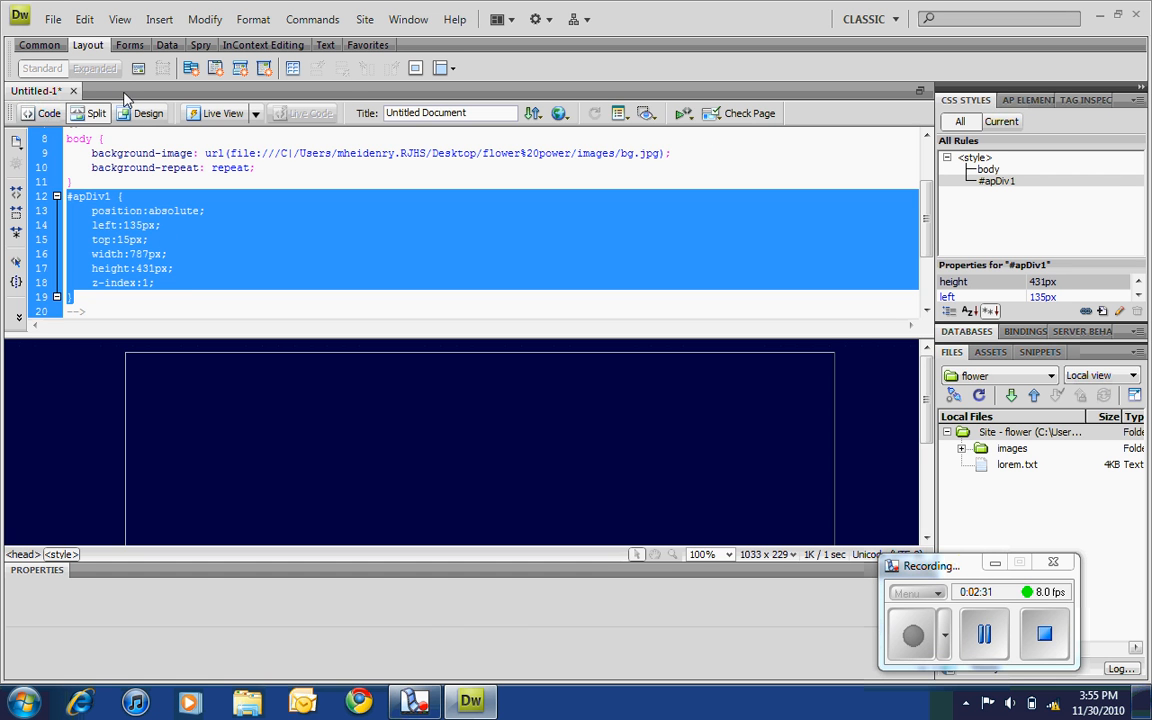
{"action": "left_click", "coordinate": [148, 112]}
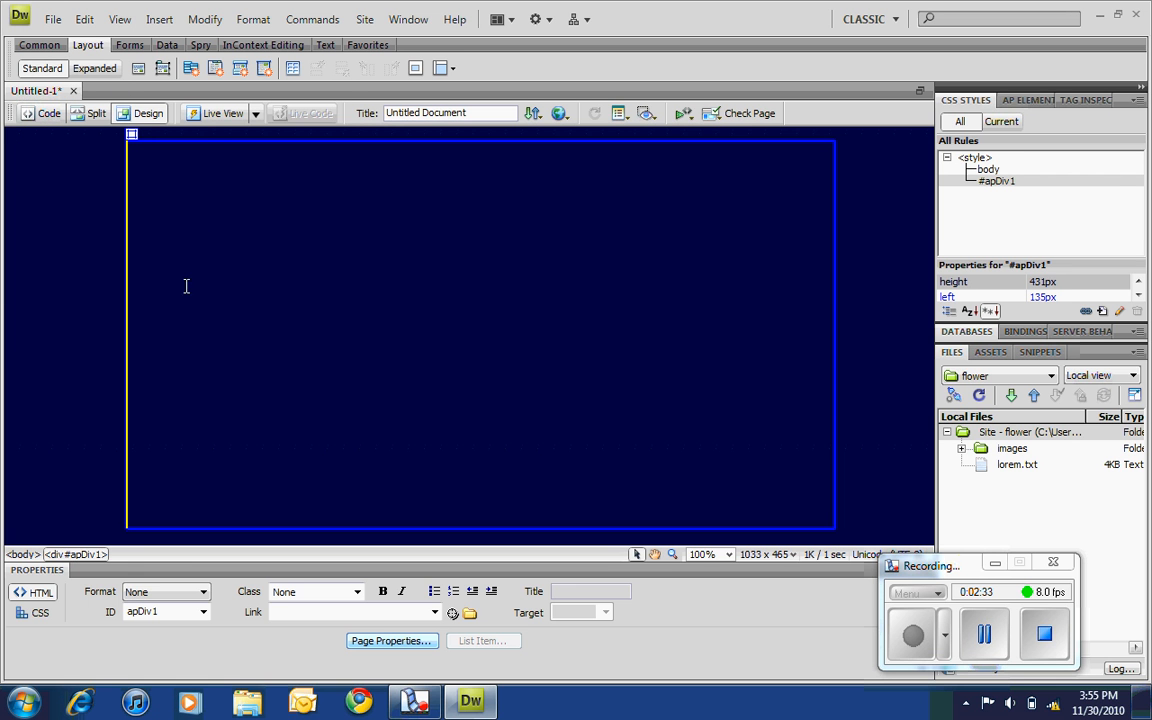
{"action": "mouse_move", "coordinate": [76, 554]}
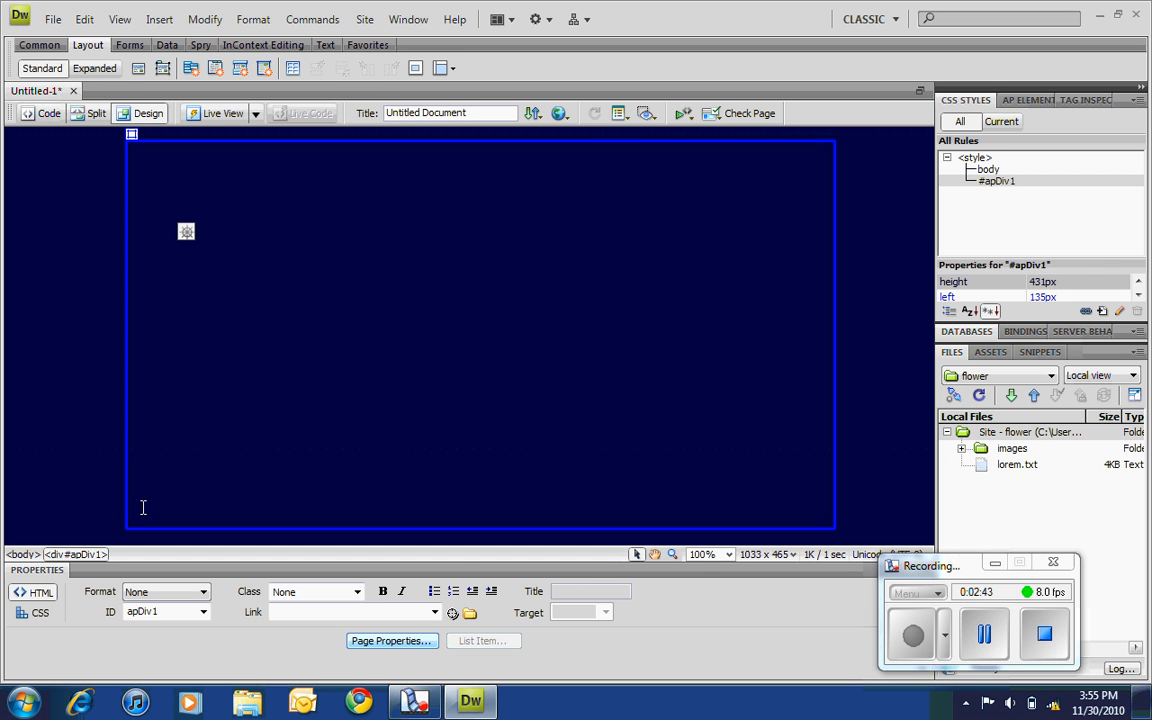
{"action": "mouse_move", "coordinate": [834, 528]}
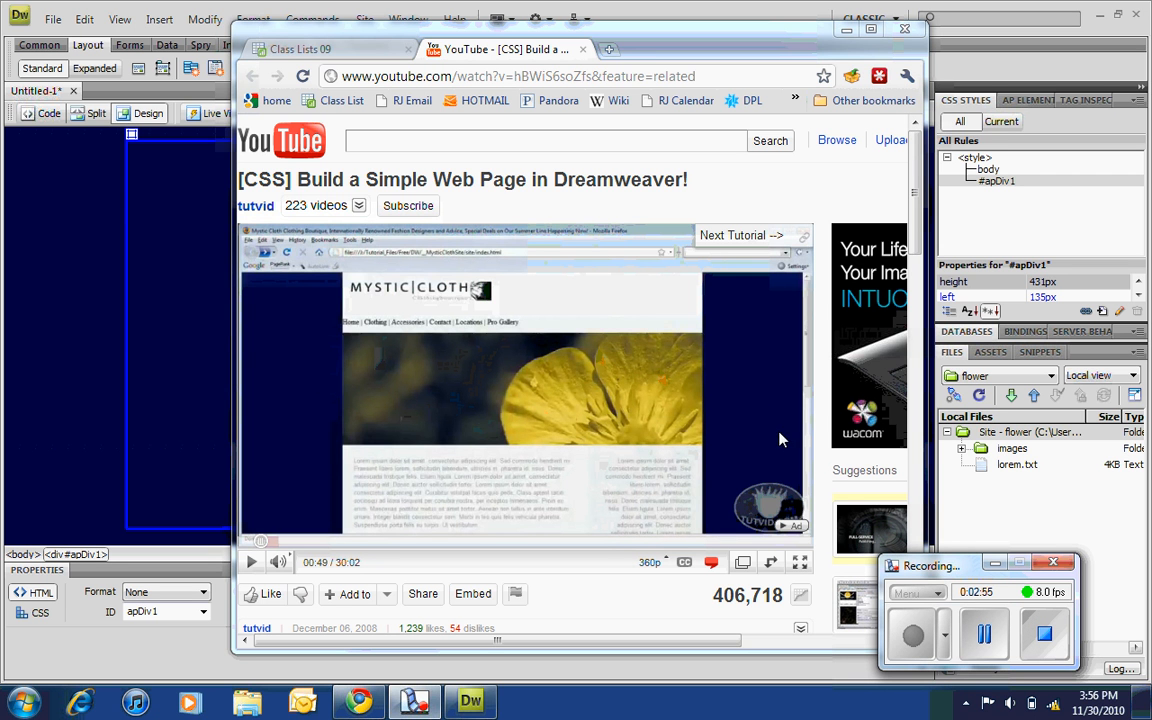
{"action": "mouse_move", "coordinate": [604, 388]}
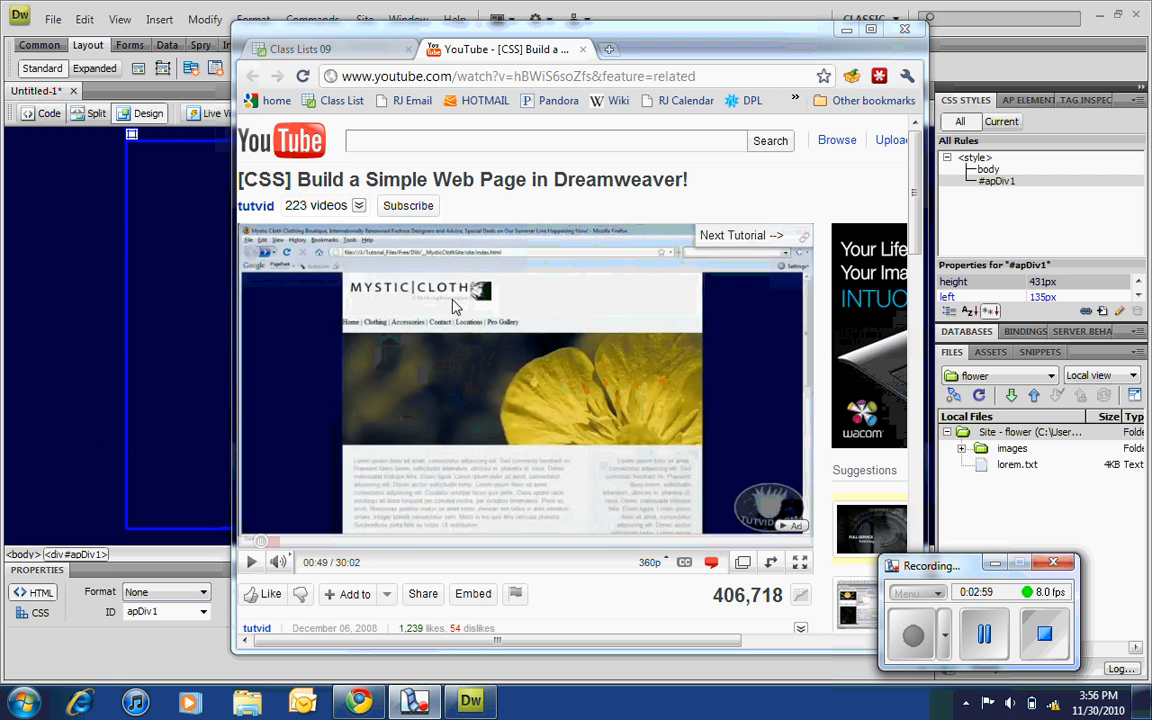
{"action": "mouse_move", "coordinate": [416, 302]}
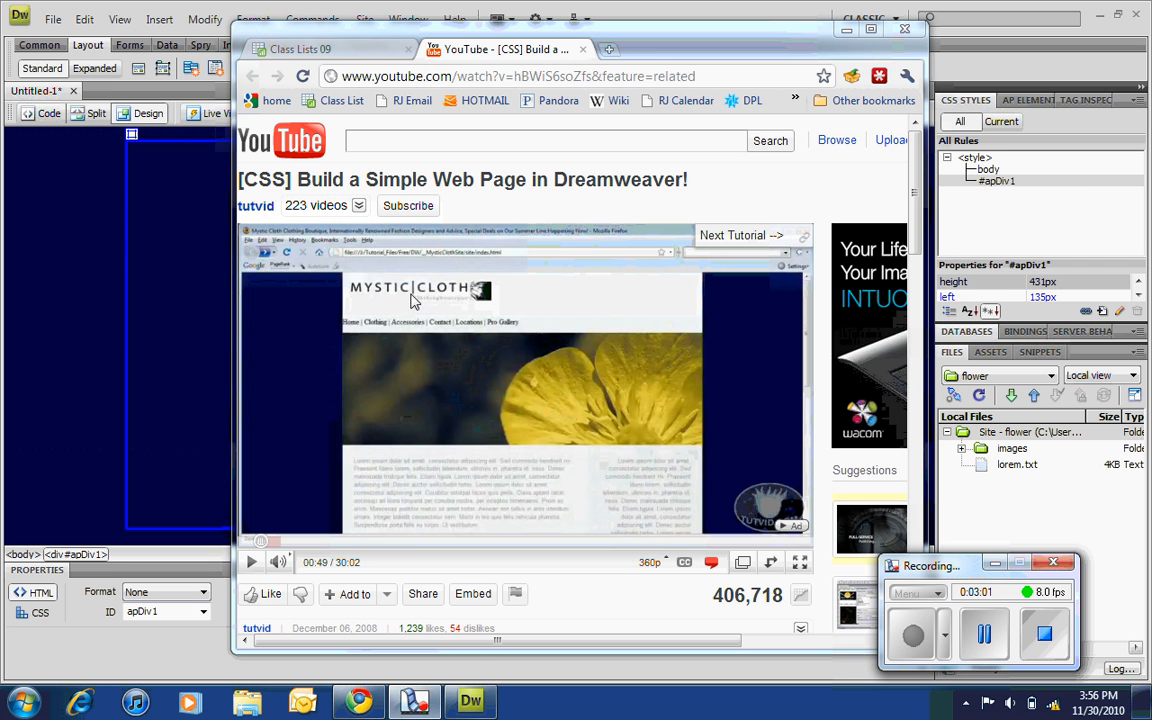
{"action": "mouse_move", "coordinate": [688, 516]}
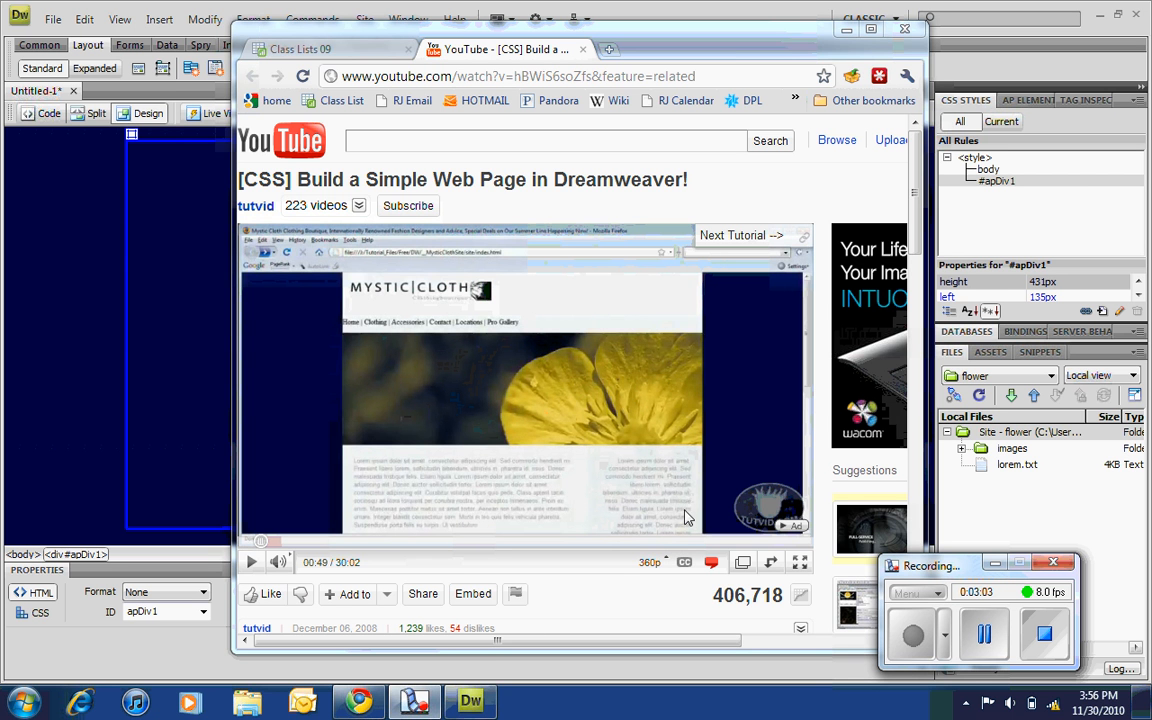
{"action": "mouse_move", "coordinate": [630, 510]}
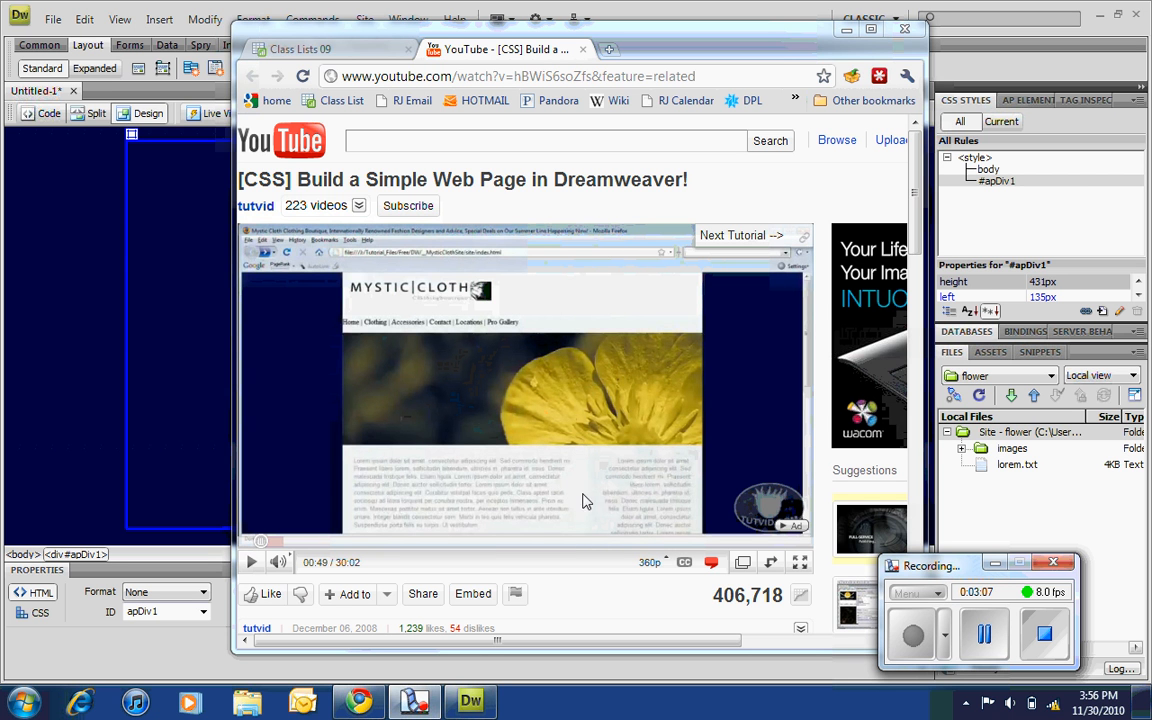
{"action": "mouse_move", "coordinate": [484, 502]}
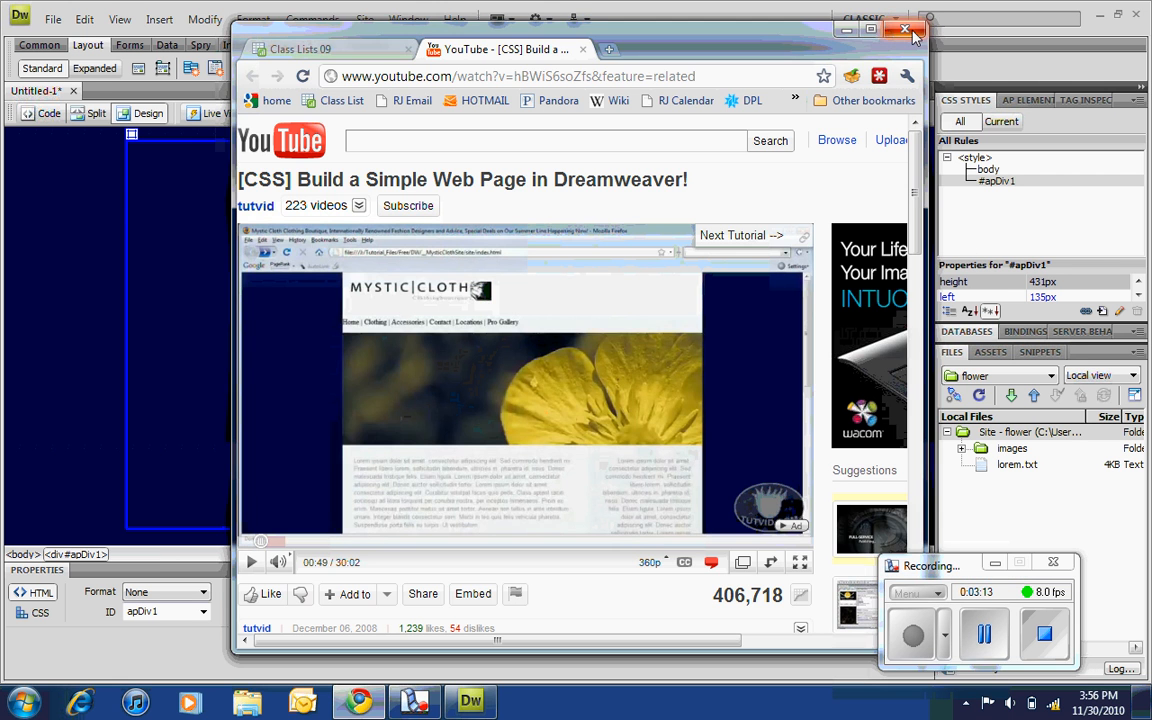
- Close the Chrome tutorial window to return to Dreamweaver
{"action": "left_click", "coordinate": [912, 30]}
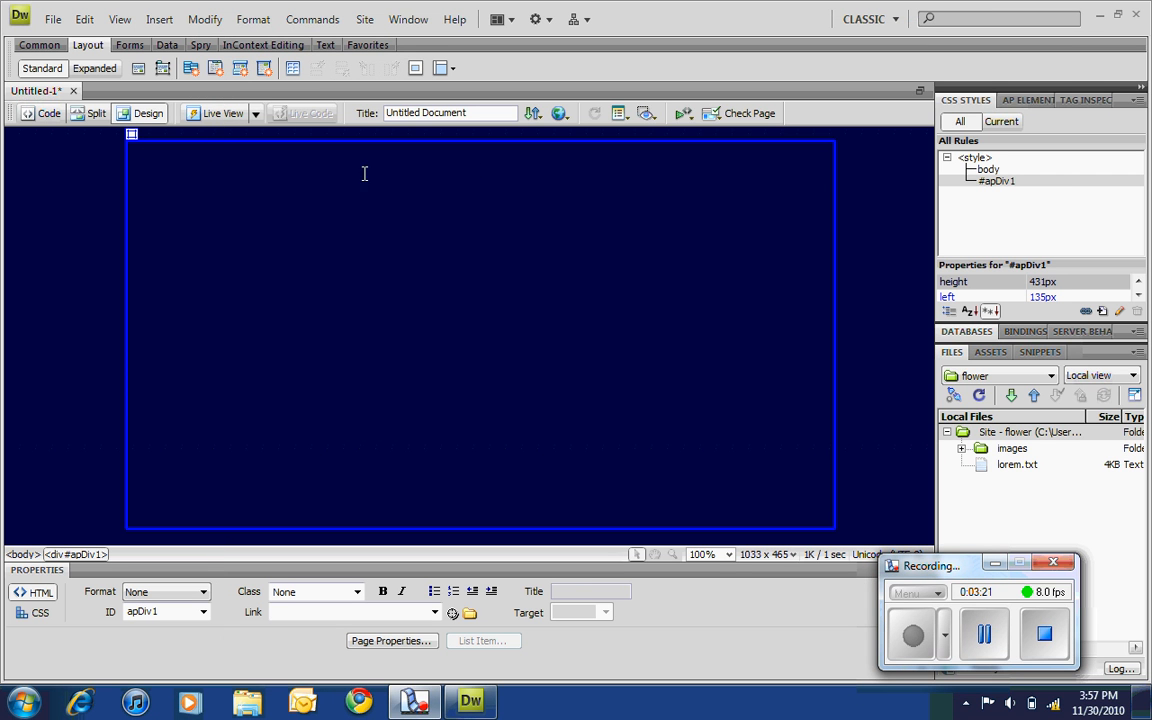
- Insert logo.gif from the images folder into apDiv1, accepting both dialogs, and select the div
{"action": "left_click", "coordinate": [962, 448]}
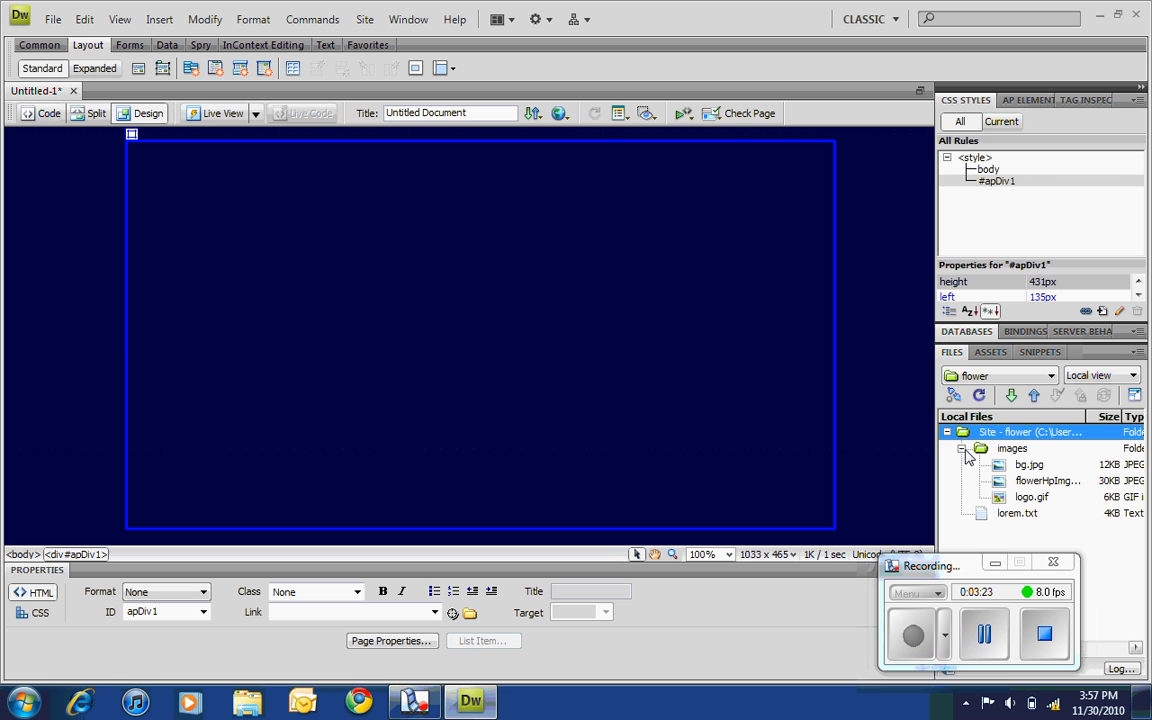
{"action": "left_click", "coordinate": [1030, 496]}
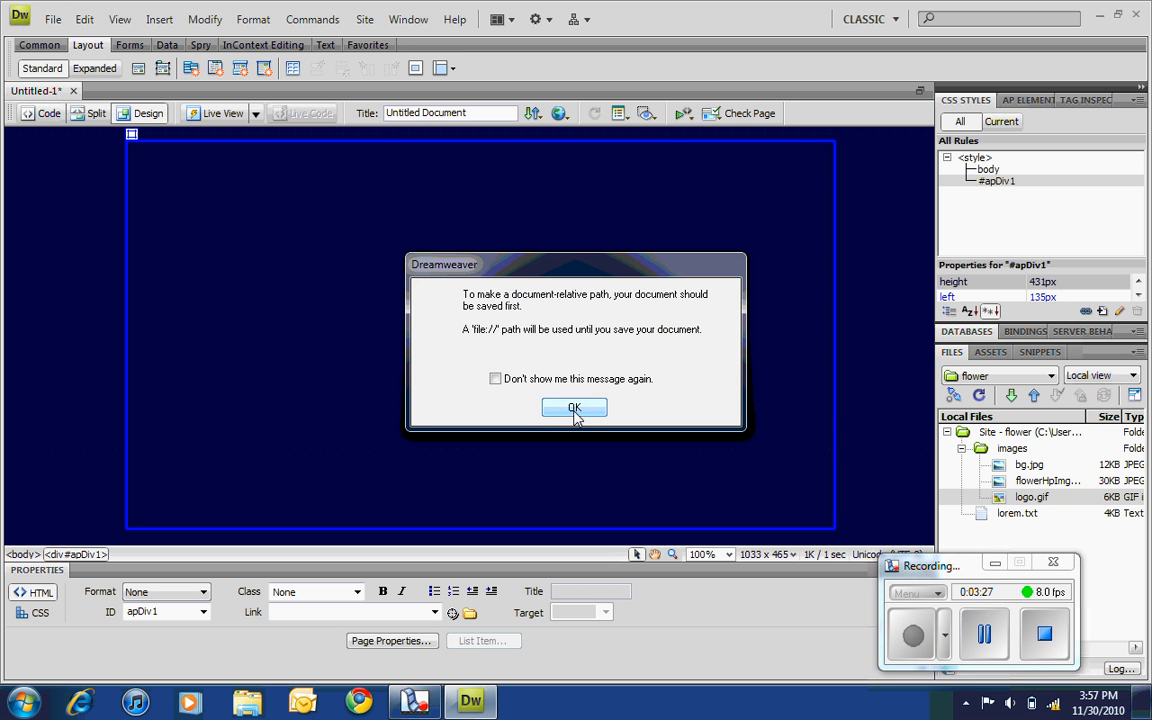
{"action": "left_click", "coordinate": [574, 408]}
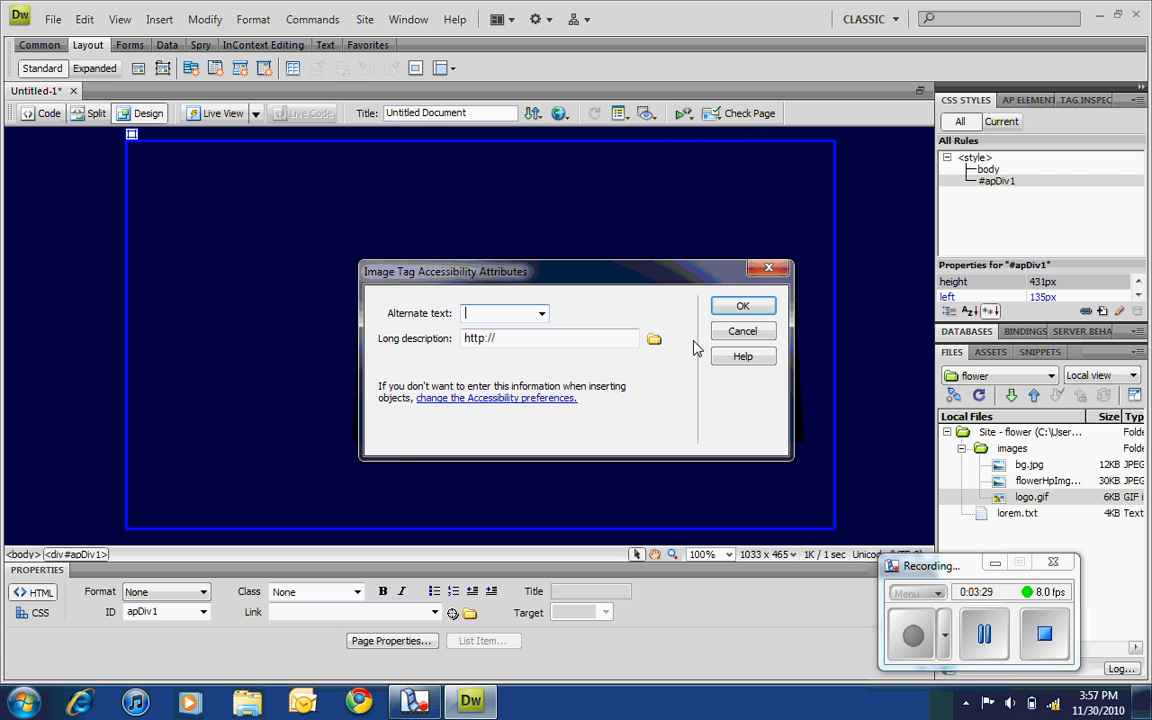
{"action": "left_click", "coordinate": [742, 304]}
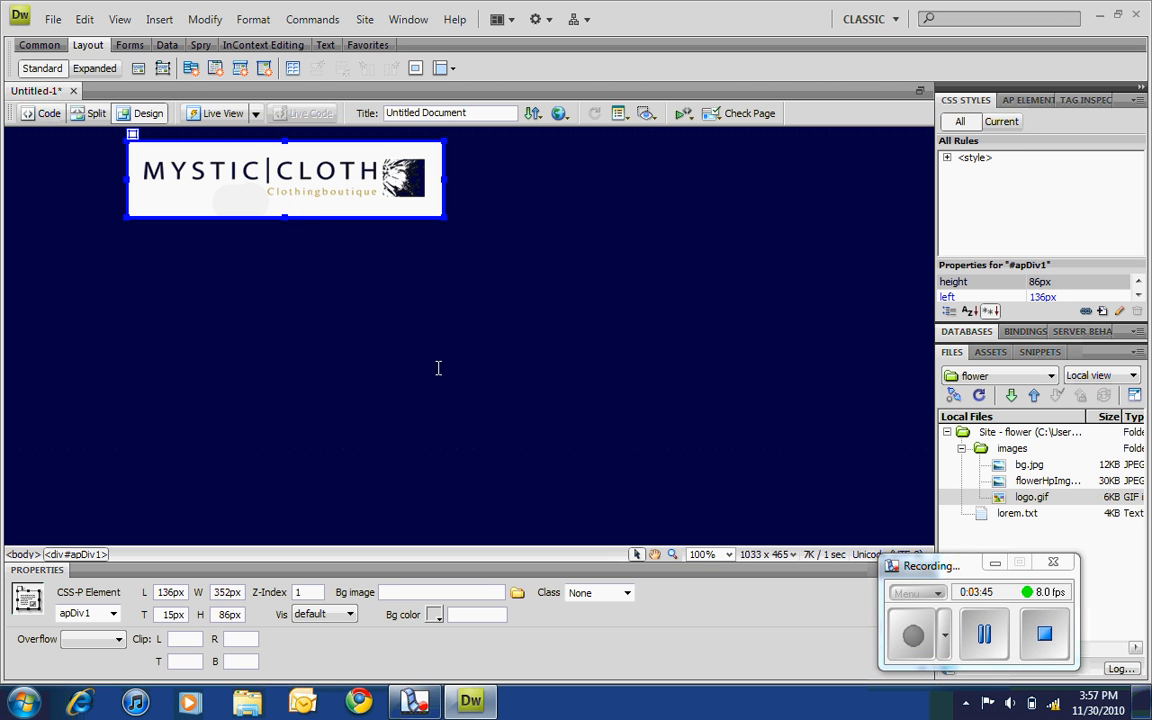
{"action": "left_click", "coordinate": [396, 298]}
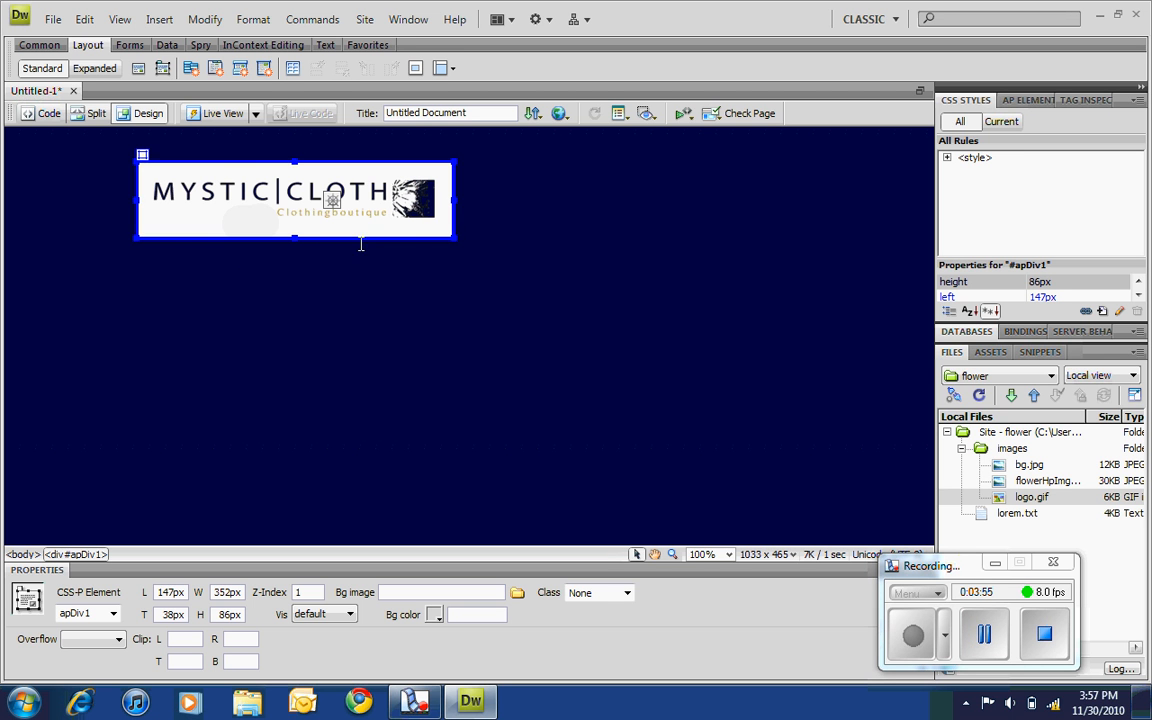
{"action": "mouse_move", "coordinate": [156, 328]}
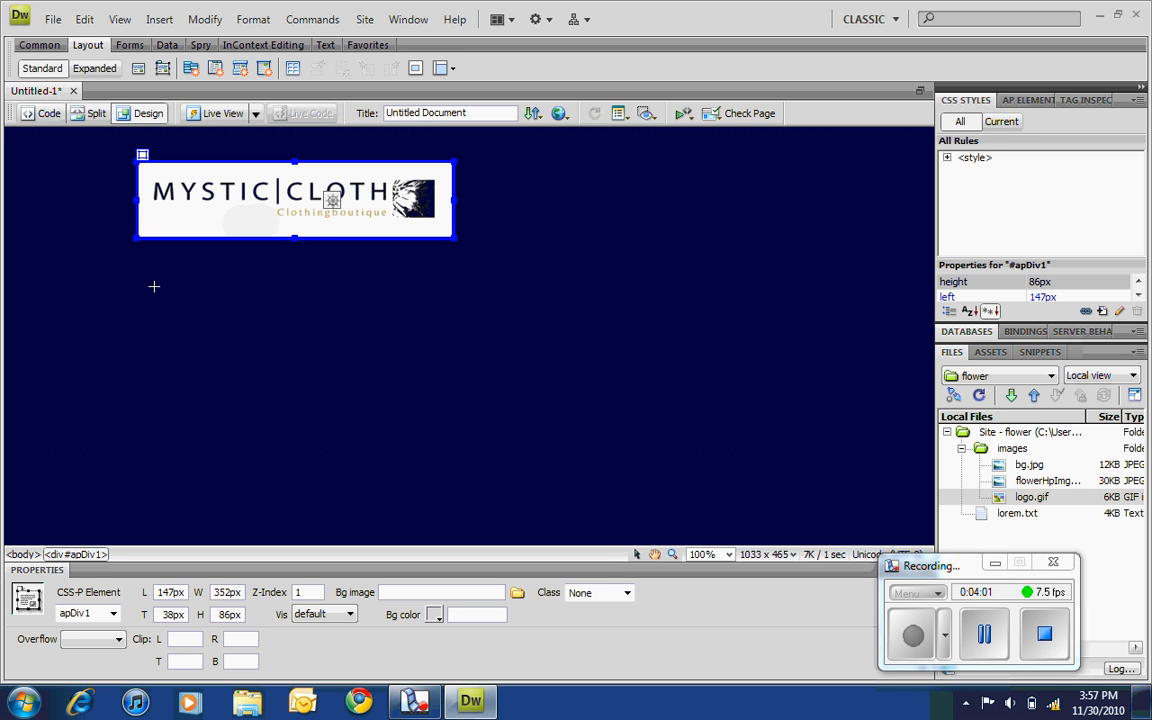
- Draw a second wide, short AP Div below the Mystic Cloth logo
{"action": "left_click_drag", "start_coordinate": [136, 270], "coordinate": [700, 320]}
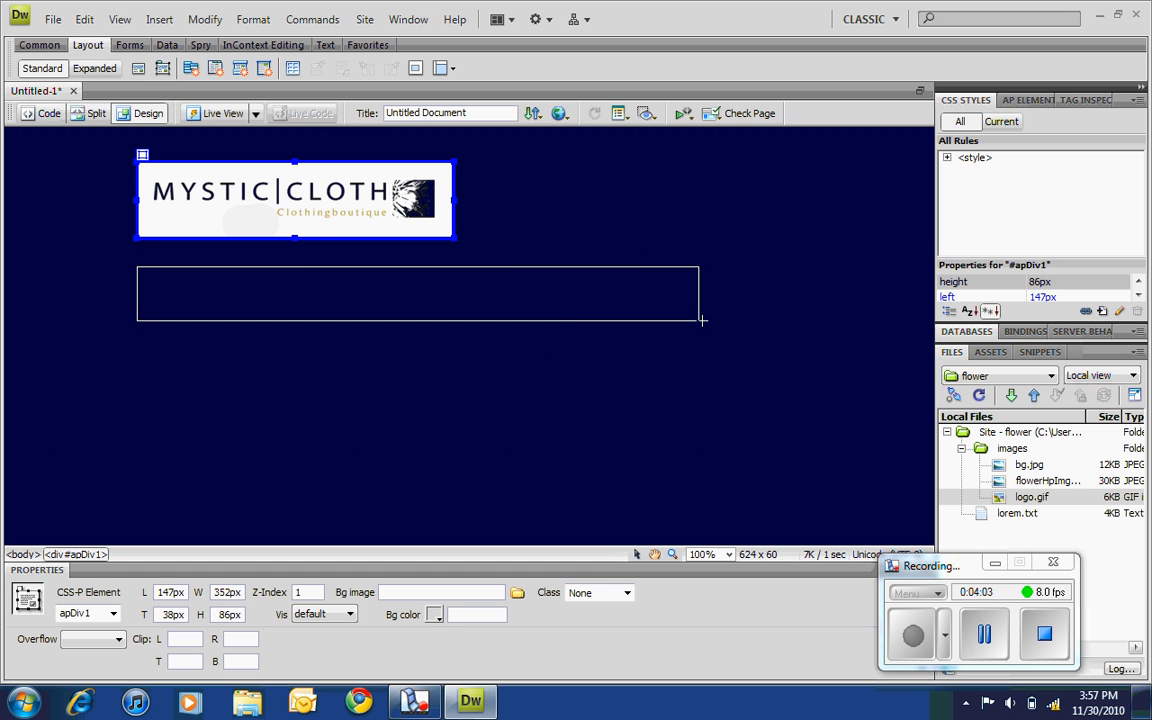
{"action": "left_click", "coordinate": [252, 288]}
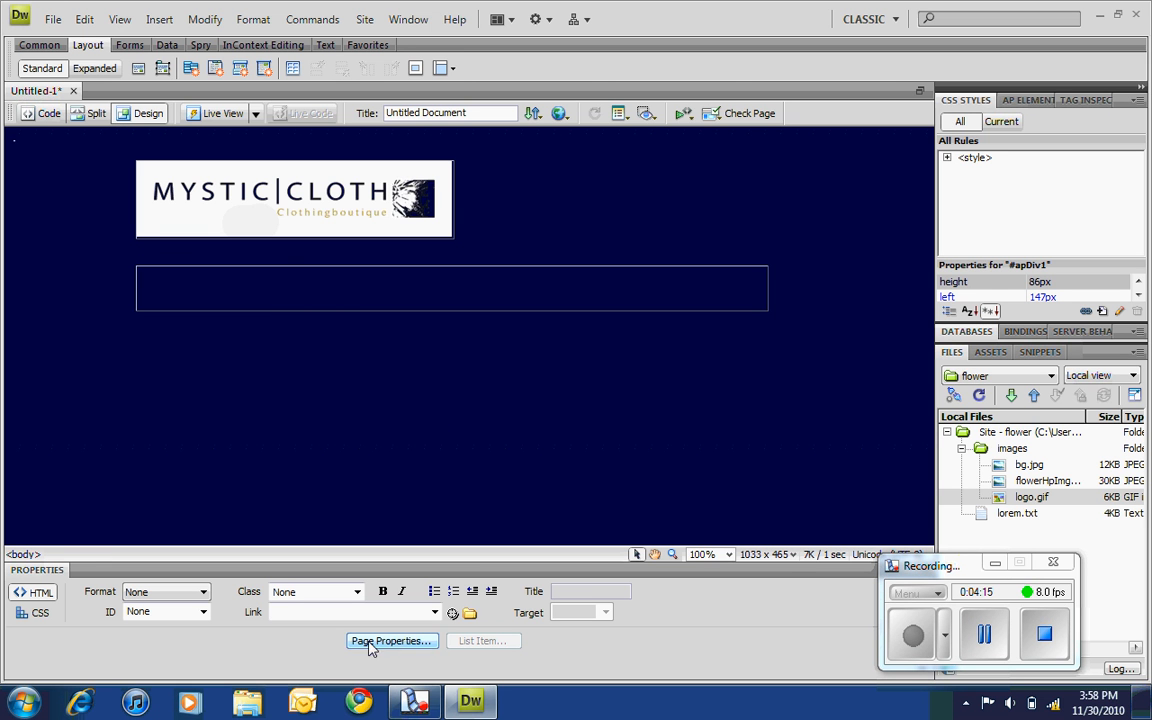
- Set the page background image Repeat to no-repeat in Page Properties
{"action": "left_click", "coordinate": [392, 640]}
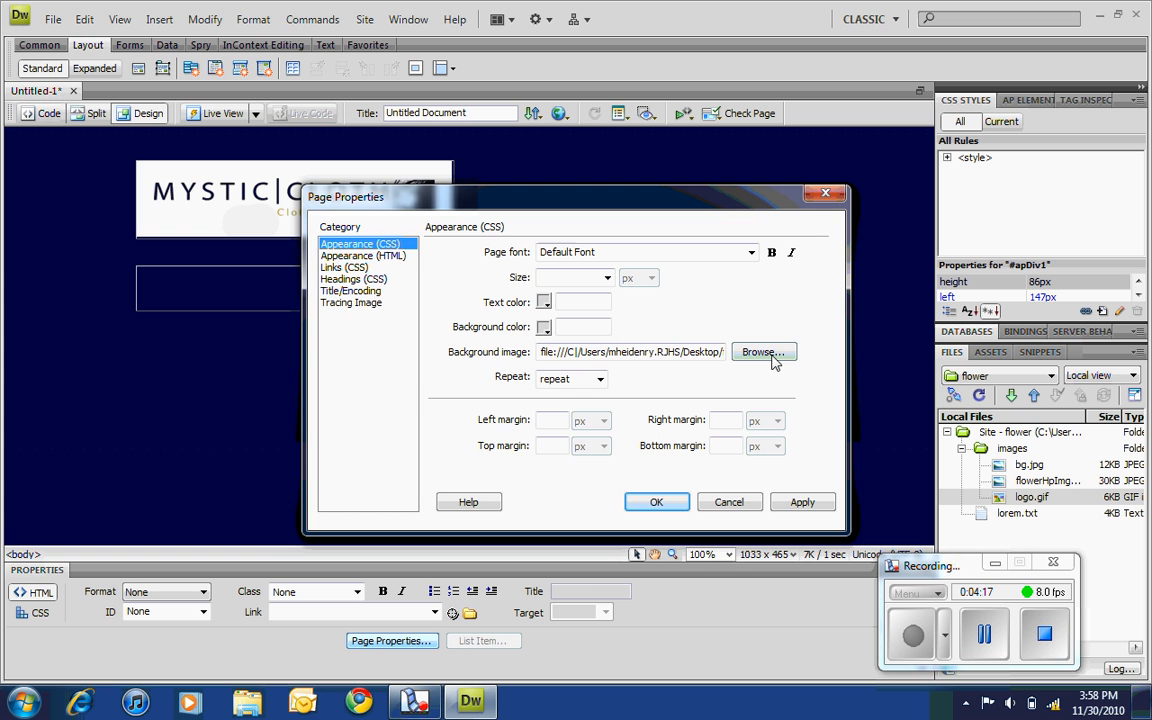
{"action": "left_click", "coordinate": [764, 352]}
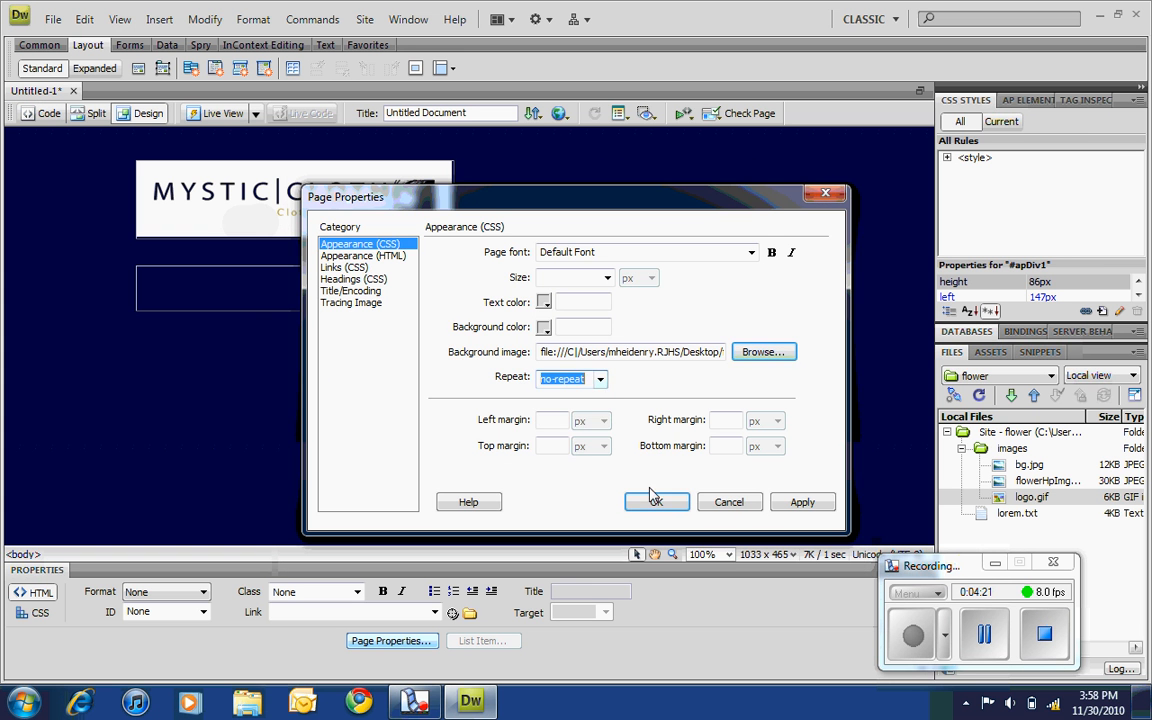
{"action": "left_click", "coordinate": [656, 500]}
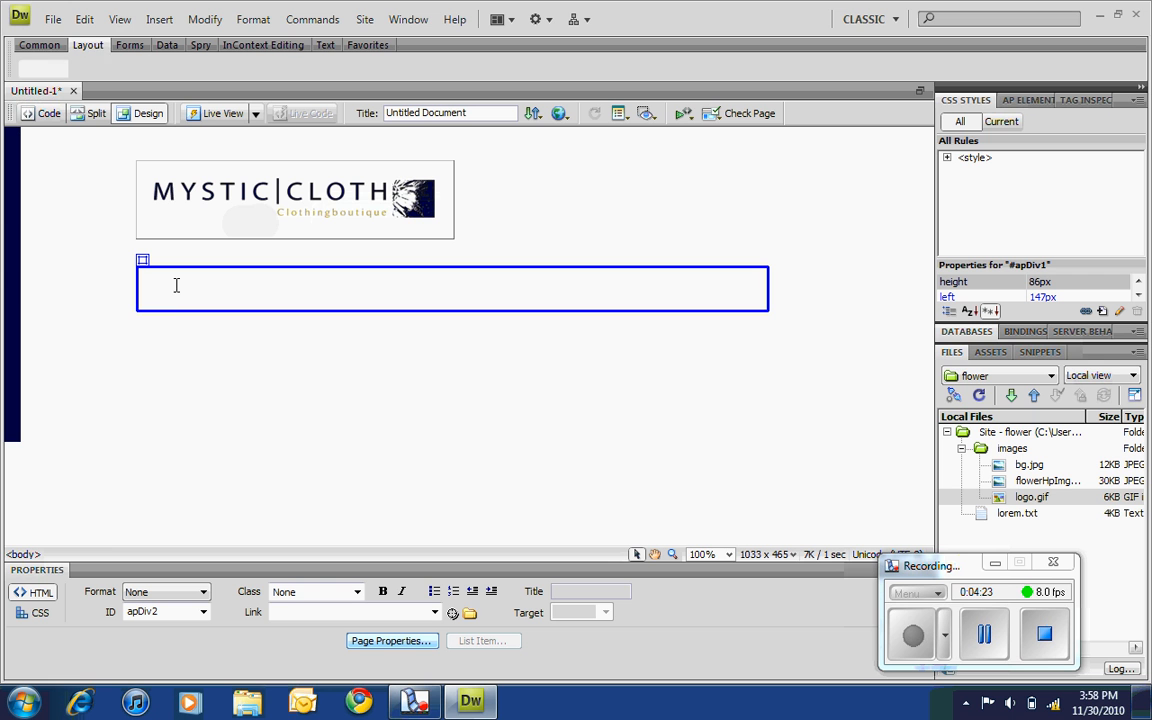
- Enter HOME | PRODUCTS | CATALOG | CONTACT US in apDiv2
{"action": "type", "text": "Home"}
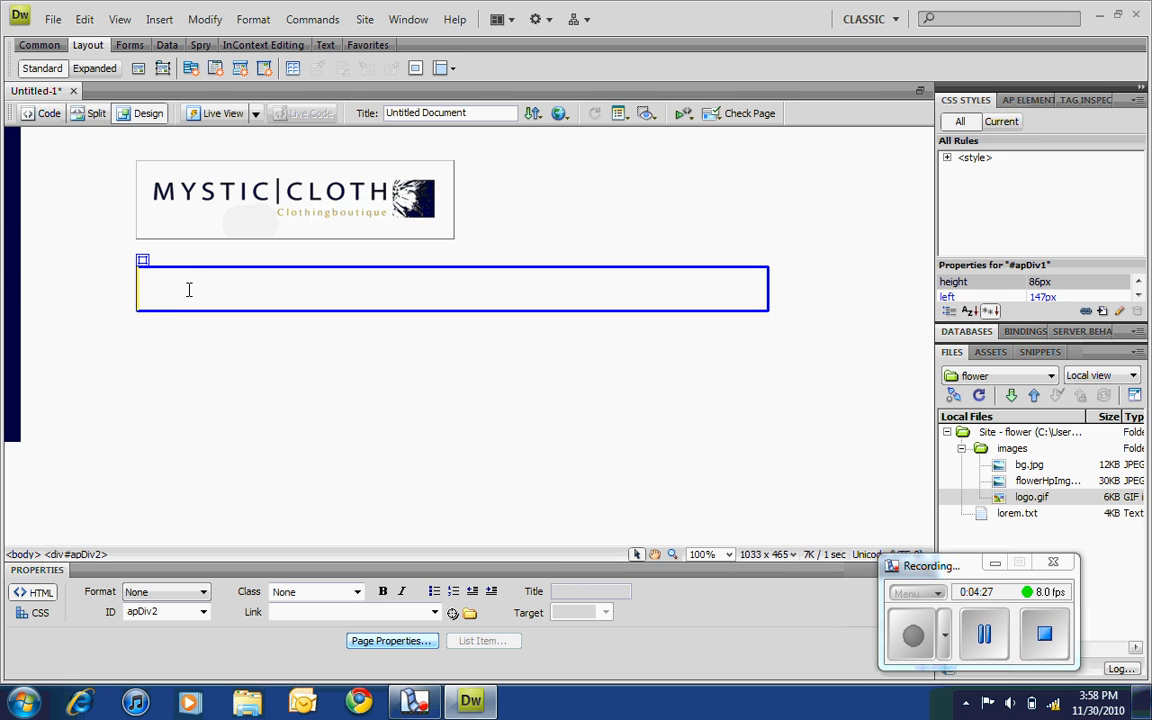
{"action": "type", "text": "HOME | PR"}
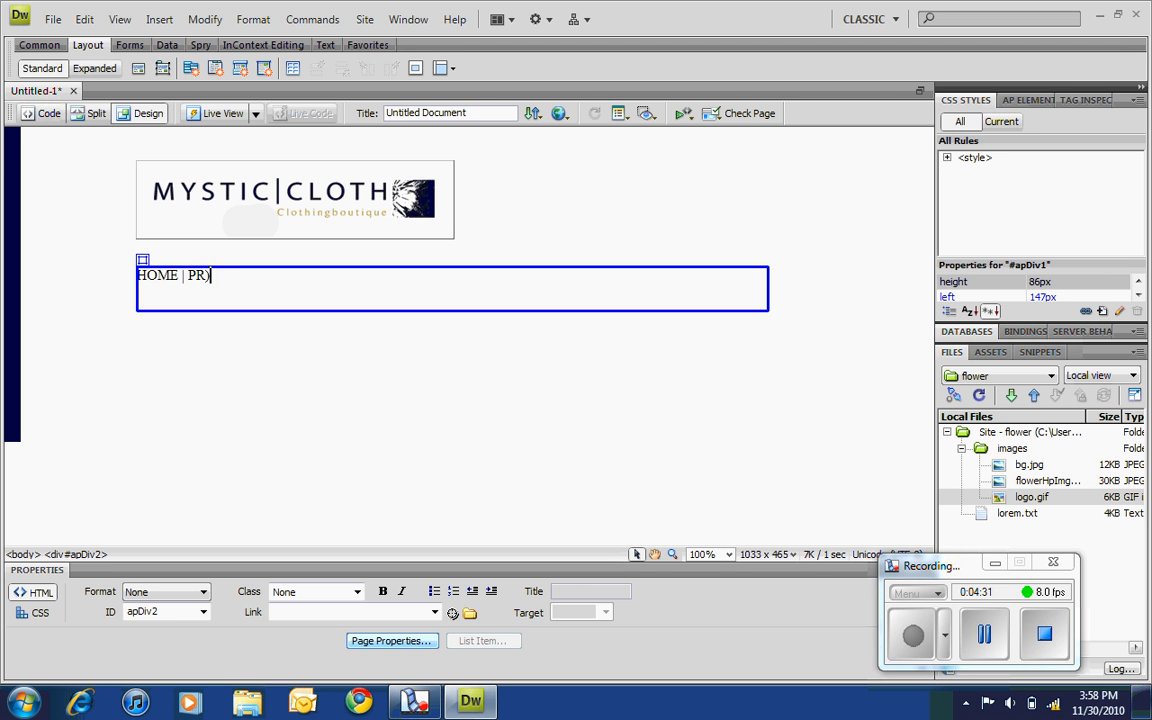
{"action": "key", "text": "Backspace"}
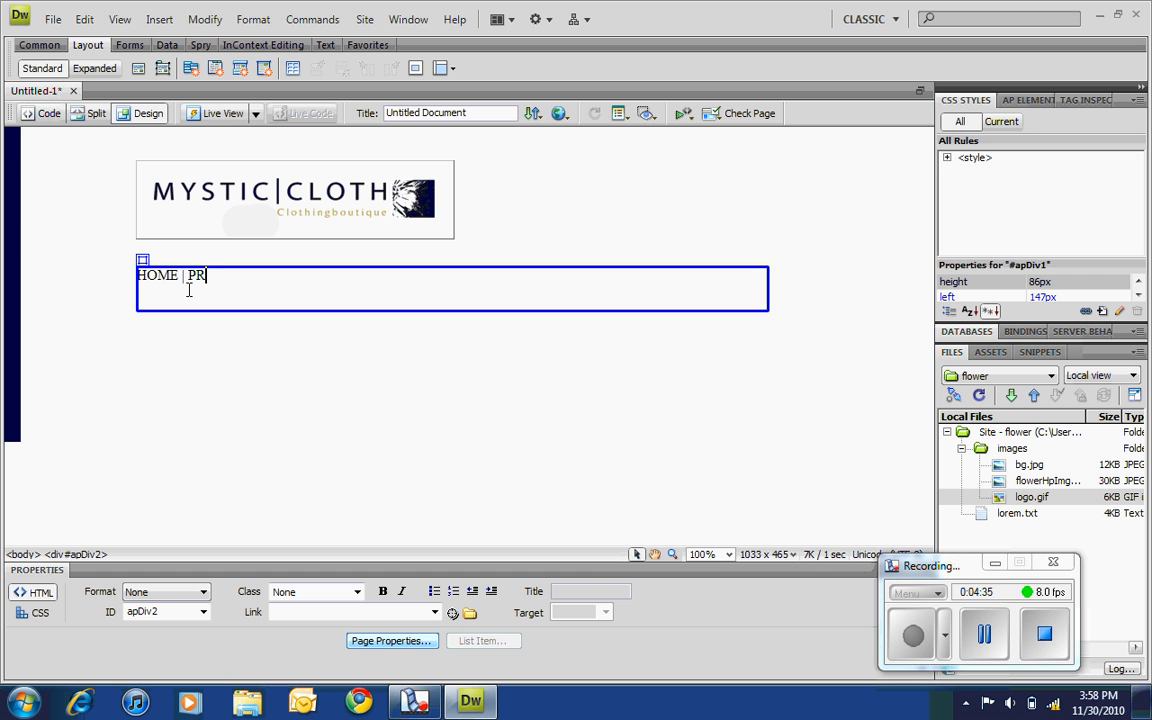
{"action": "type", "text": "ODUCTS"}
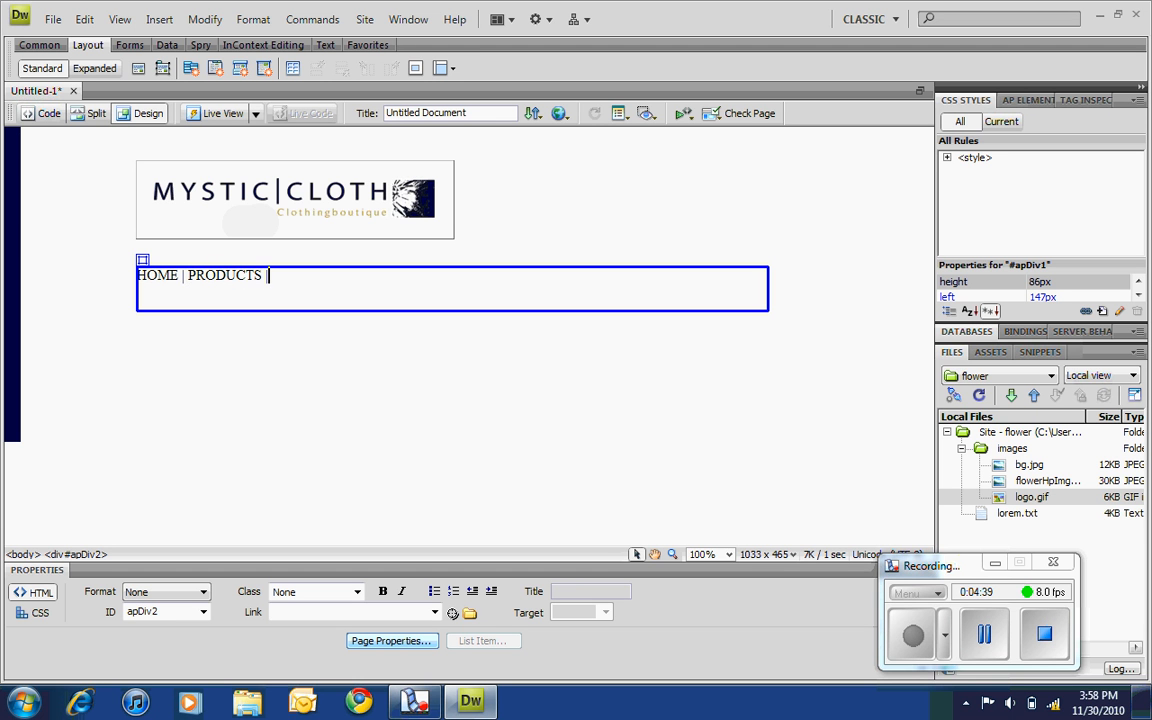
{"action": "type", "text": "|"}
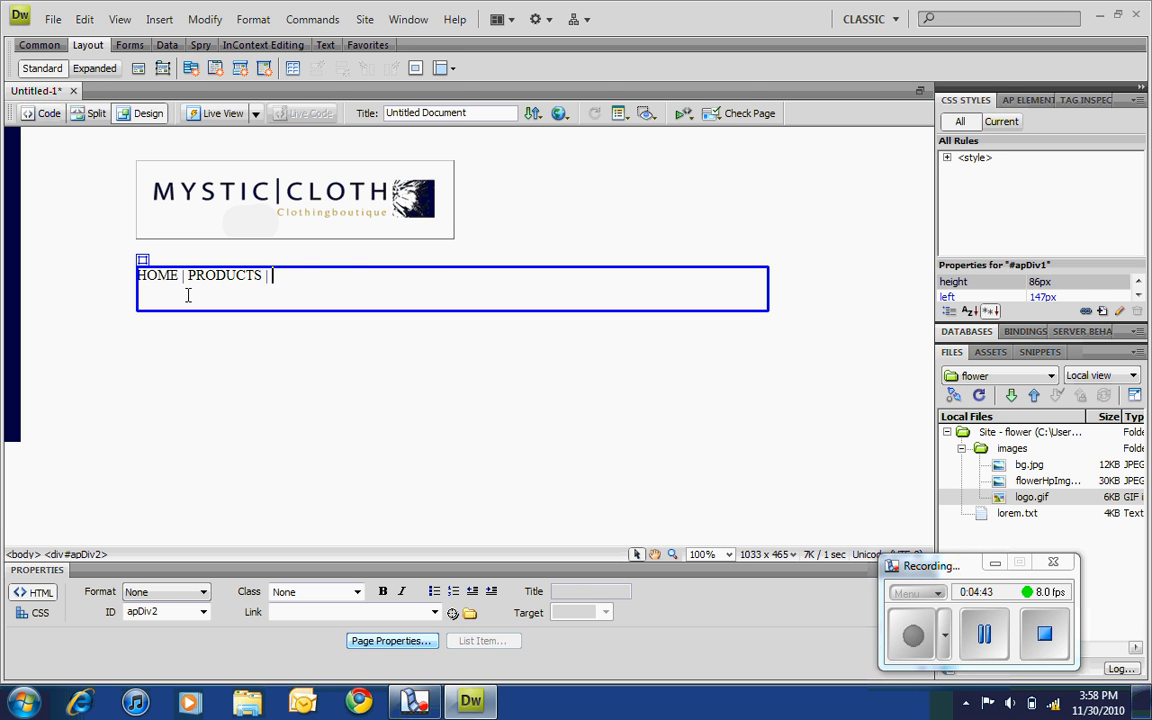
{"action": "type", "text": "CATALOG |"}
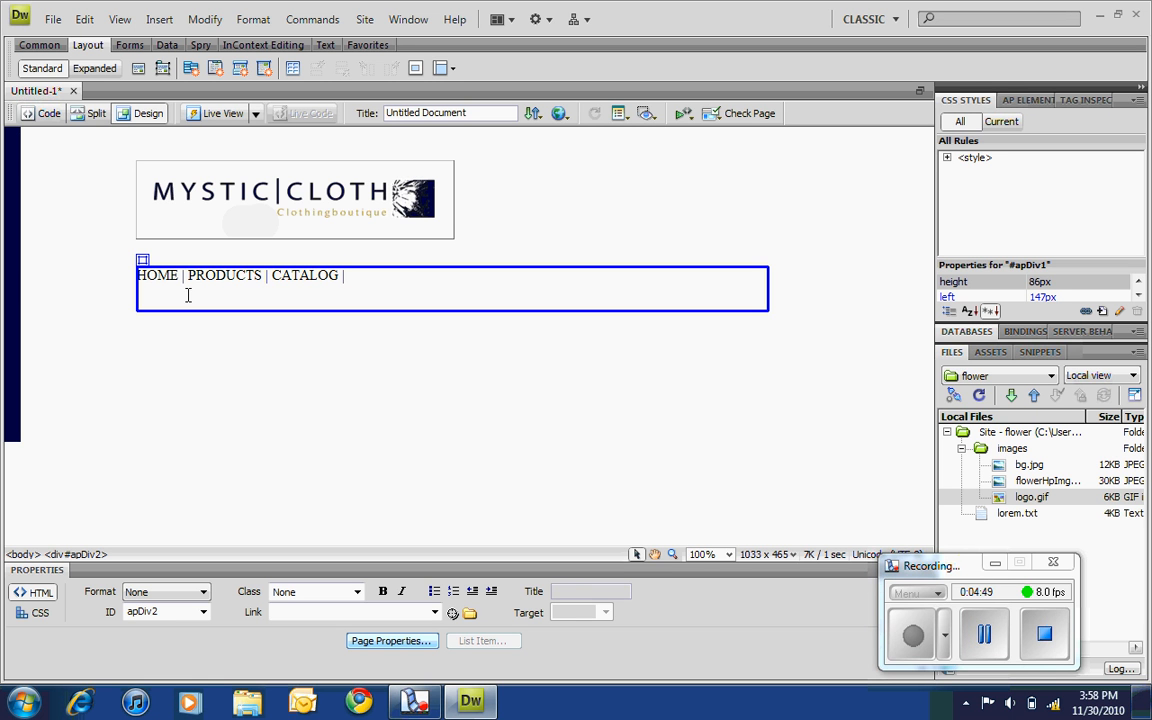
{"action": "type", "text": "CONTA"}
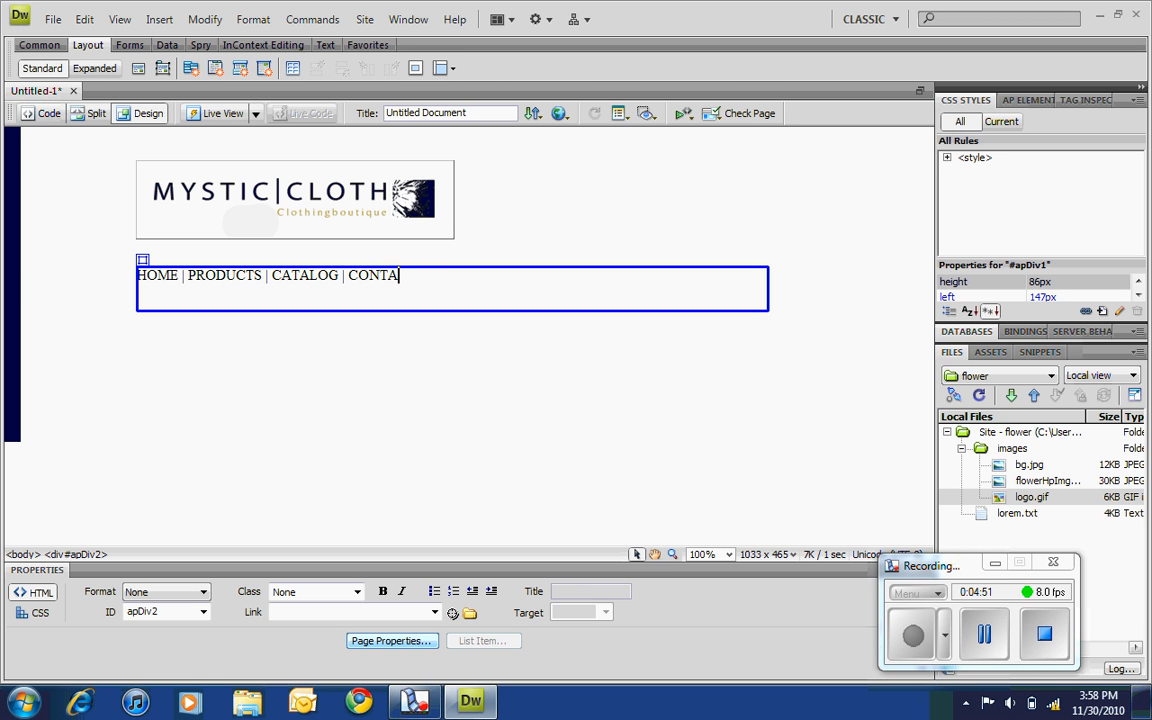
{"action": "type", "text": "CT US"}
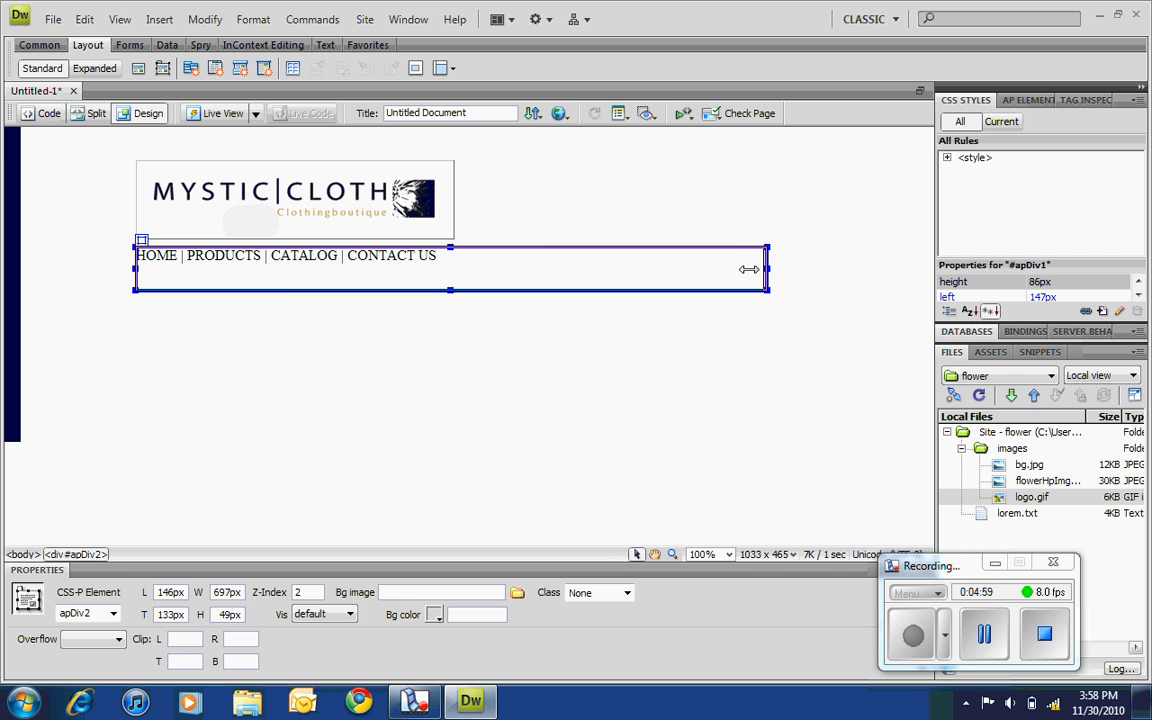
- Shrink the navigation div to fit its text under the logo
{"action": "left_click_drag", "start_coordinate": [764, 268], "coordinate": [448, 268]}
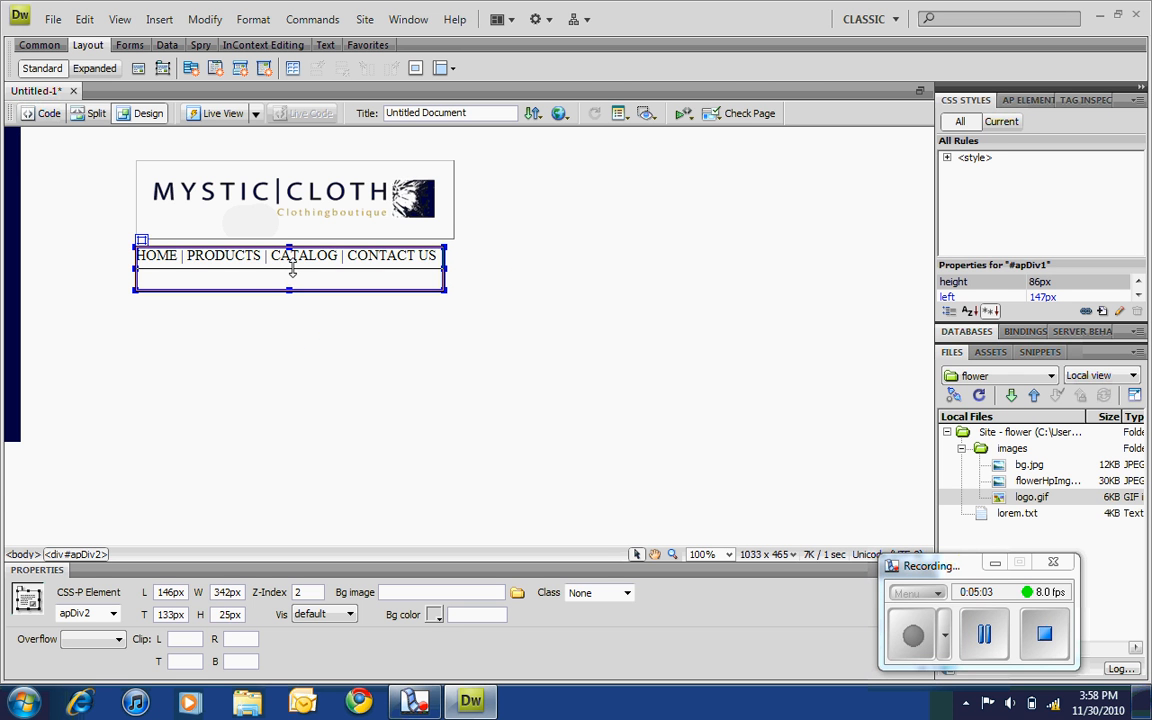
{"action": "left_click", "coordinate": [170, 256]}
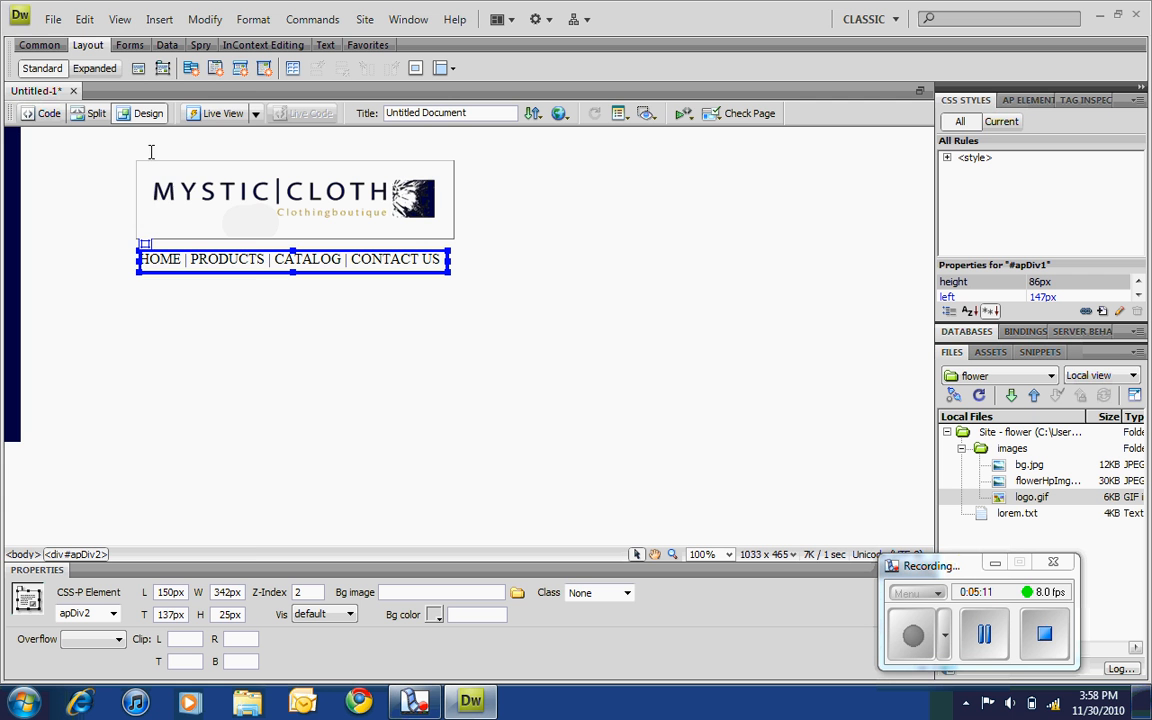
- Save the page as index.html via Save As and launch a browser preview
{"action": "left_click", "coordinate": [52, 20]}
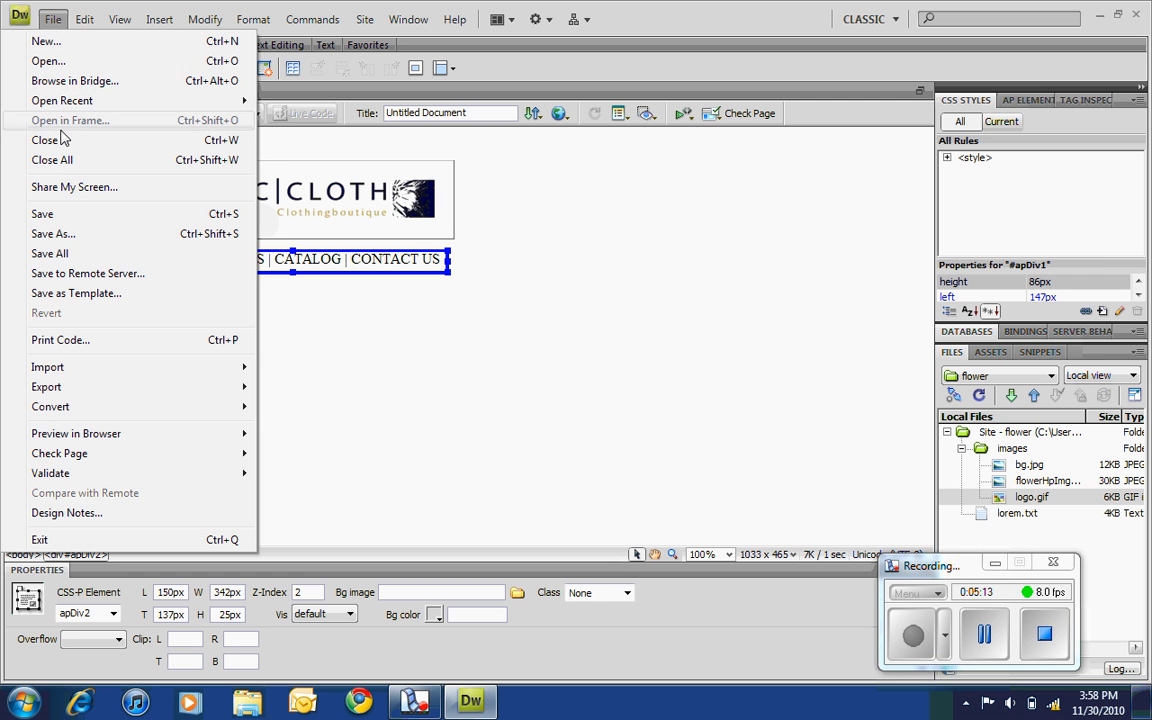
{"action": "left_click", "coordinate": [52, 232]}
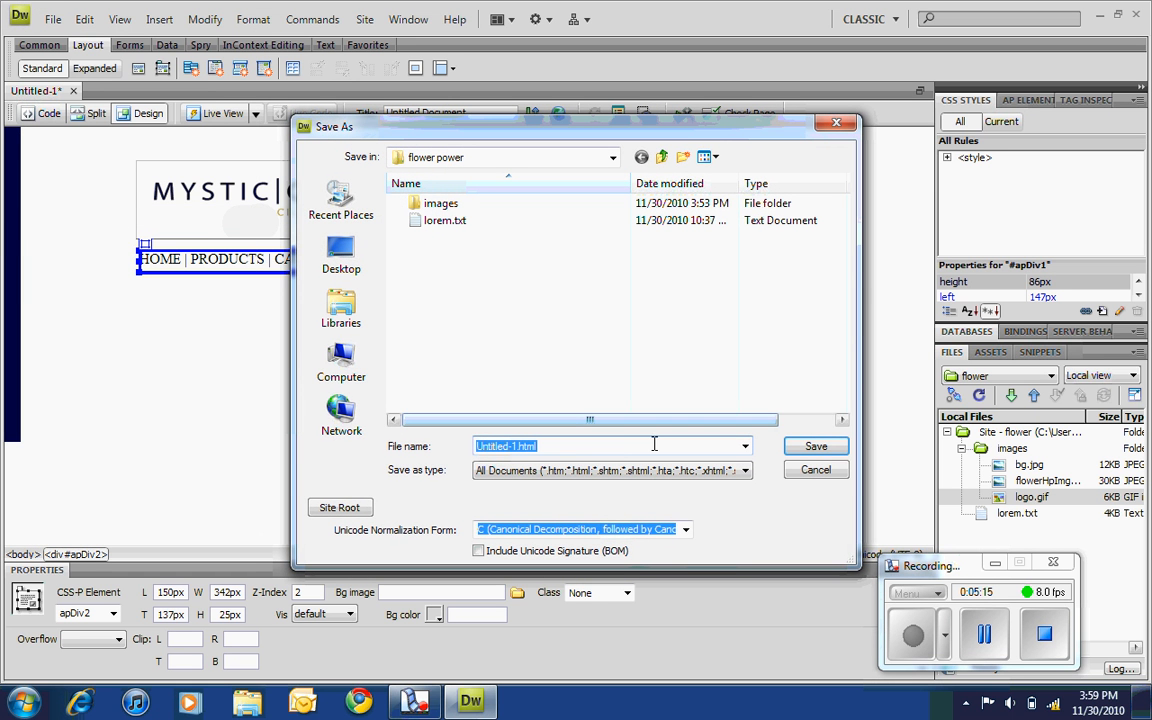
{"action": "type", "text": "index"}
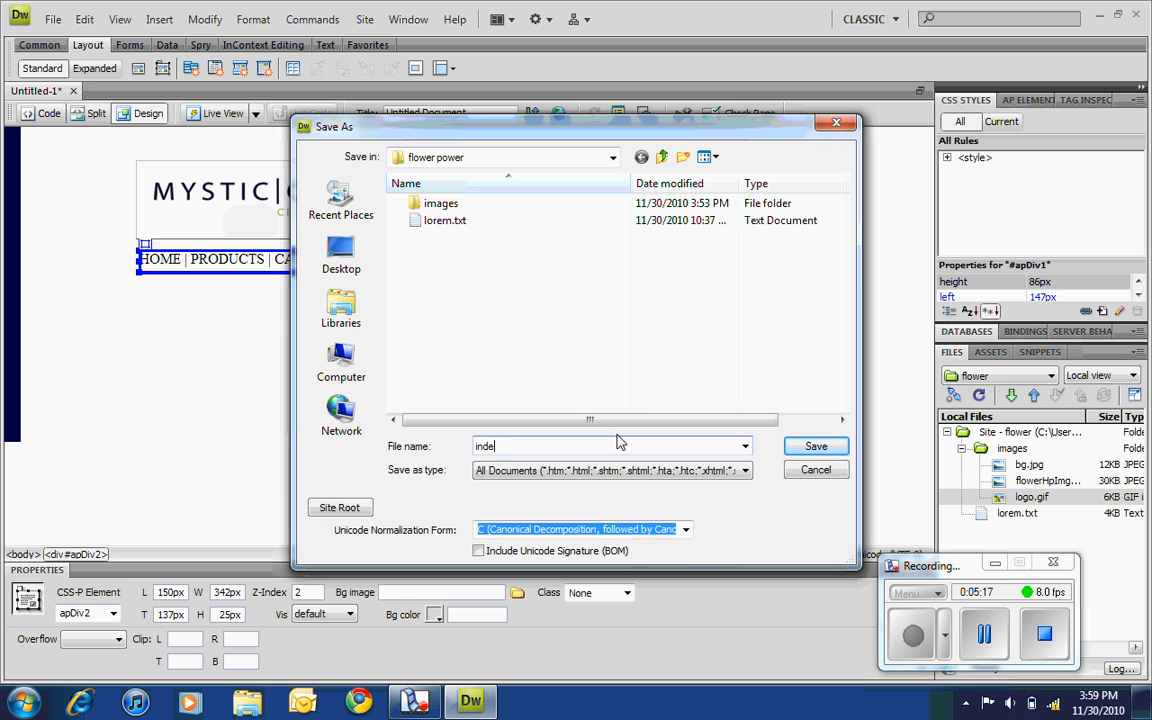
{"action": "type", "text": "x"}
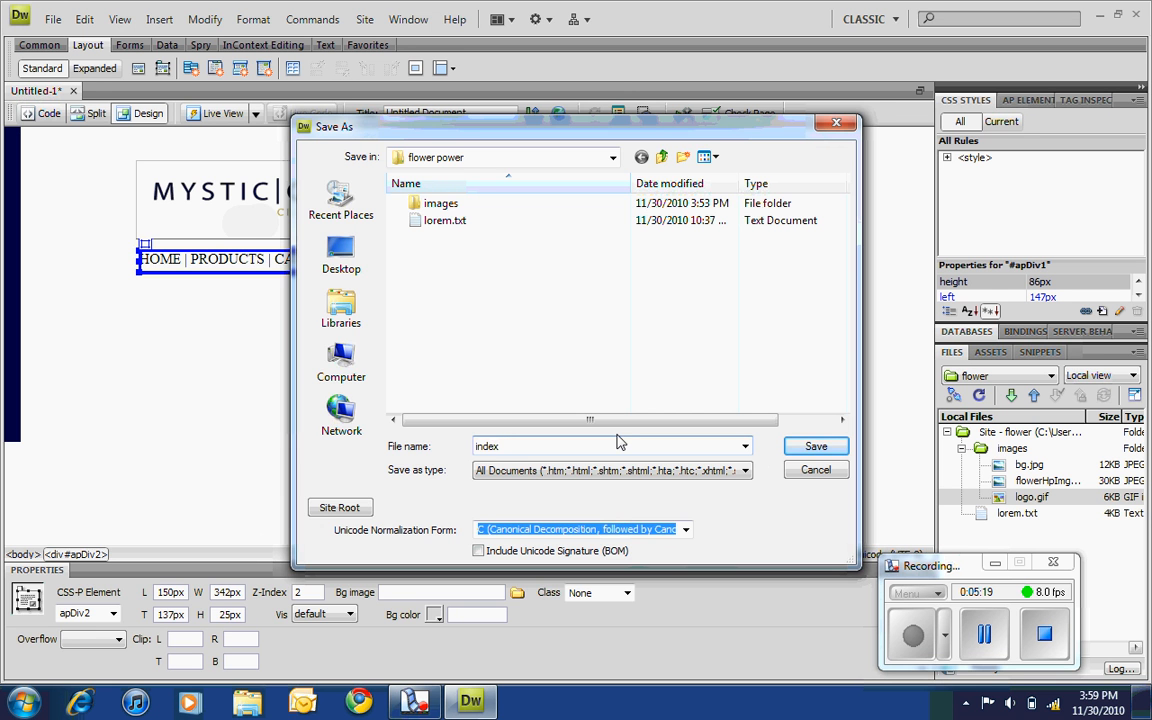
{"action": "left_click", "coordinate": [816, 446]}
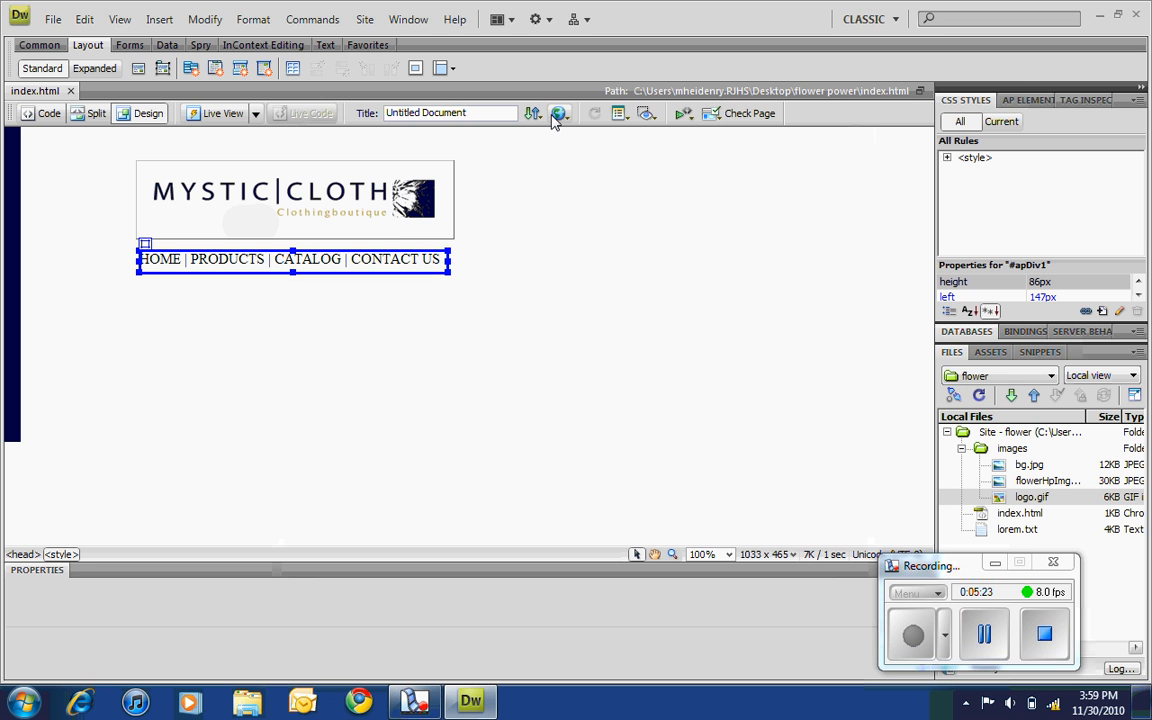
{"action": "left_click", "coordinate": [560, 112]}
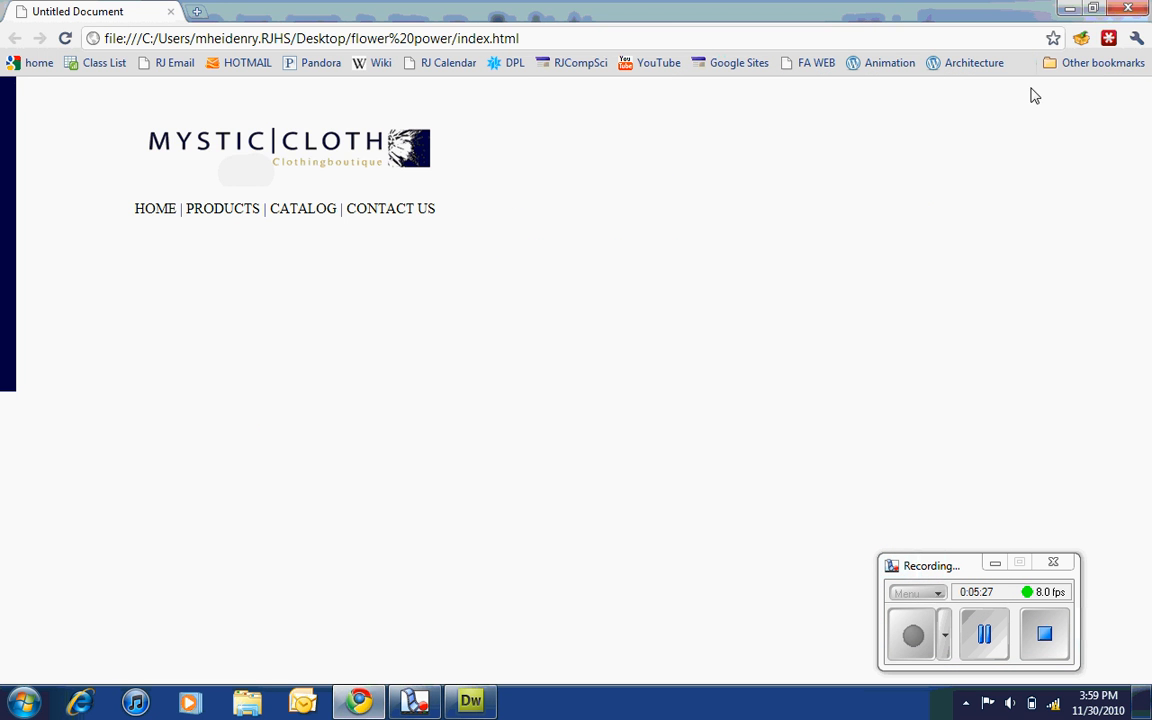
- Shrink the Chrome window showing index.html, then close the browser
{"action": "left_click", "coordinate": [468, 700]}
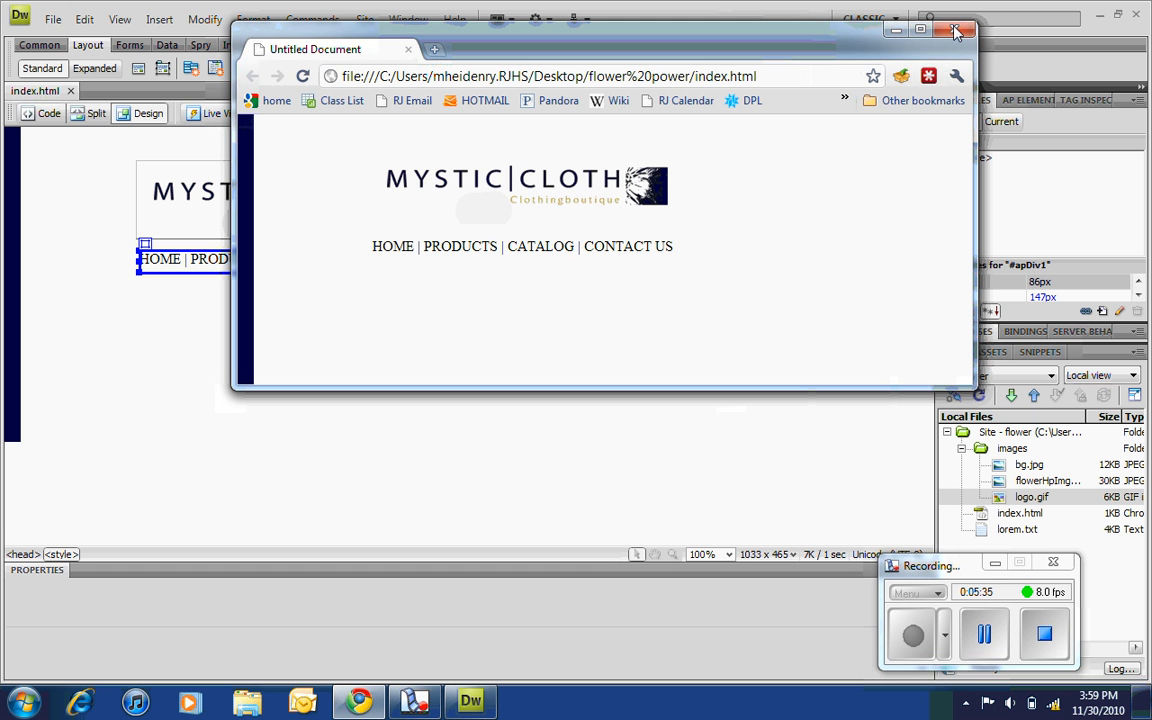
{"action": "mouse_move", "coordinate": [952, 30]}
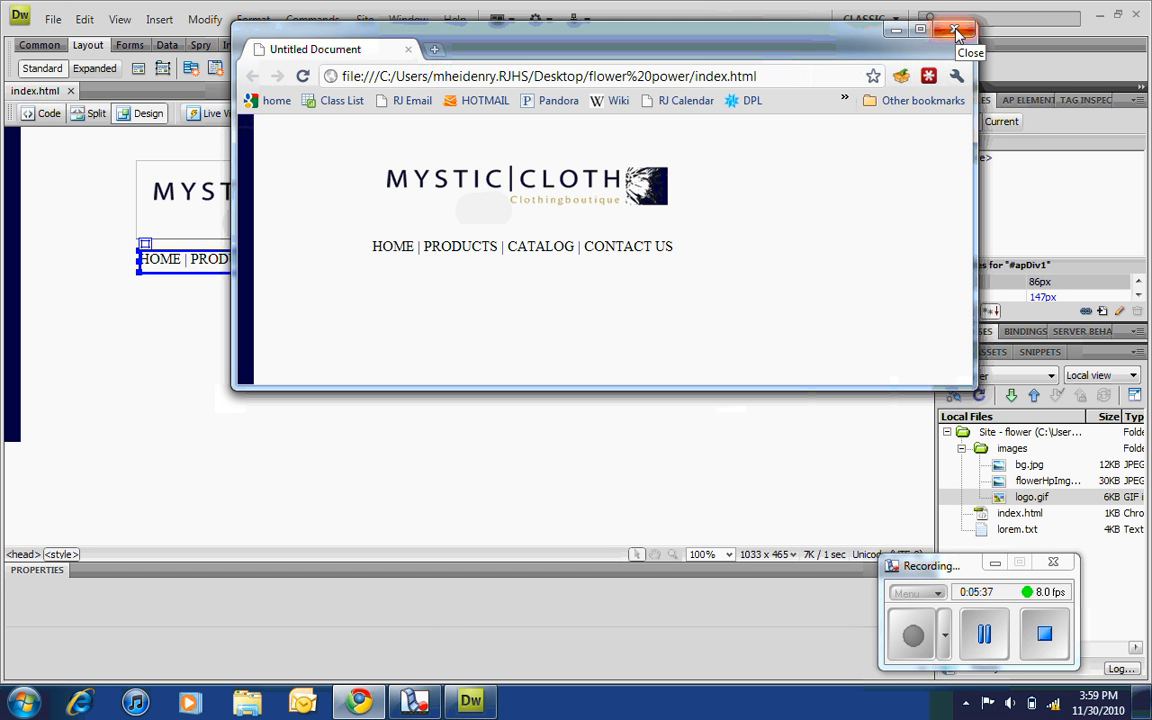
{"action": "left_click", "coordinate": [952, 30]}
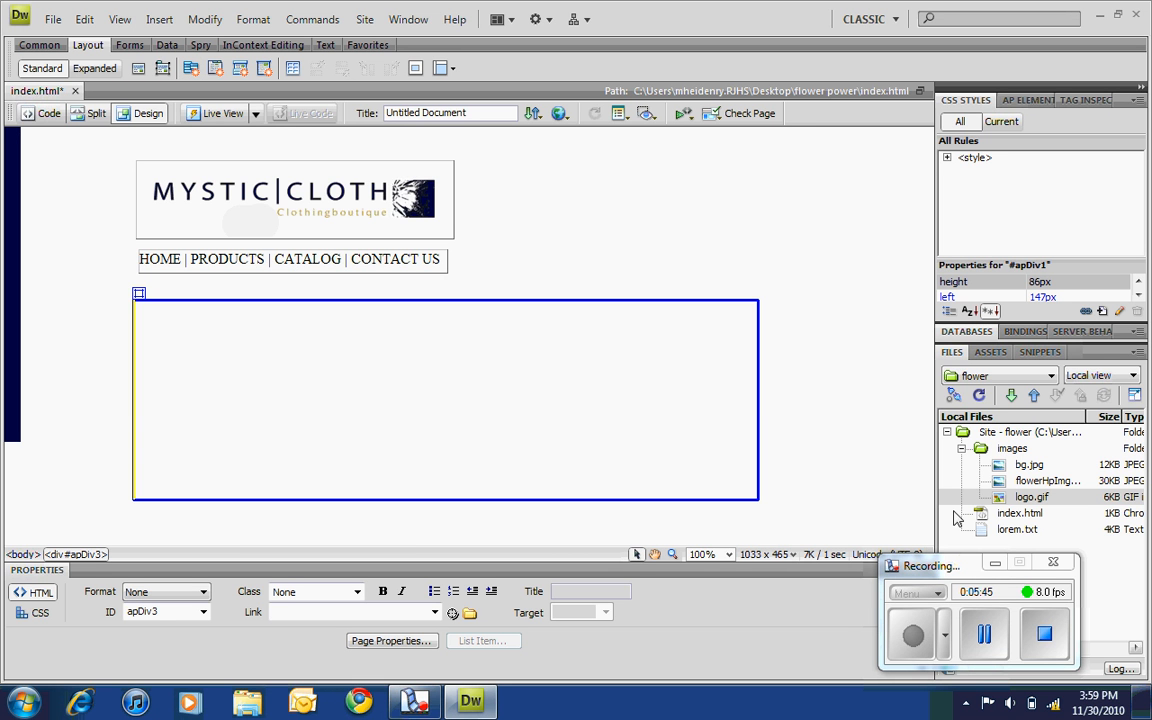
- Insert flowerHmpDing.jpg into the new AP Div below the navigation and accept the accessibility dialog
{"action": "left_click", "coordinate": [1048, 480]}
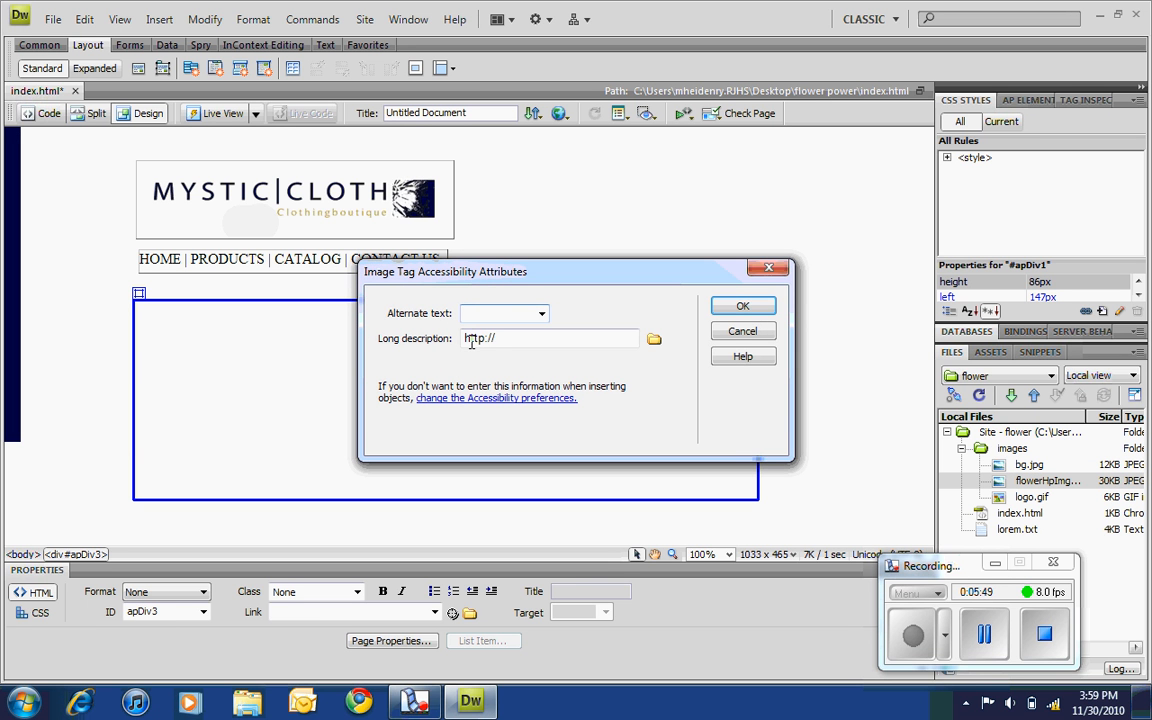
{"action": "left_click", "coordinate": [742, 304]}
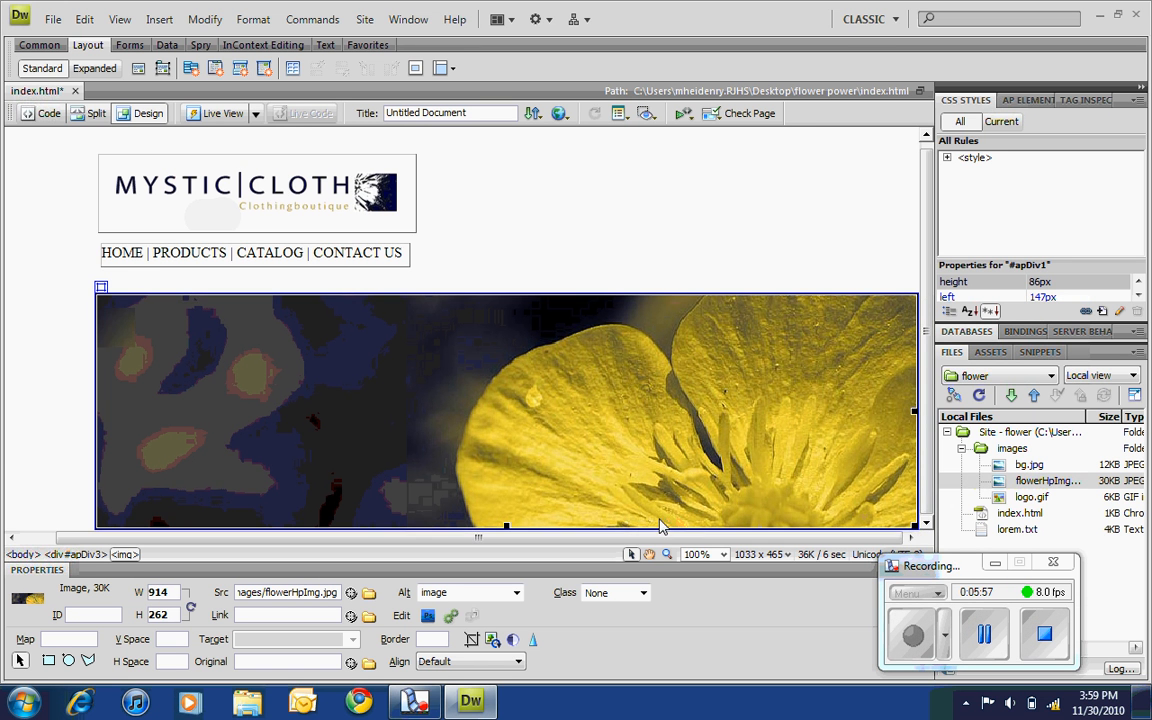
{"action": "mouse_move", "coordinate": [240, 222]}
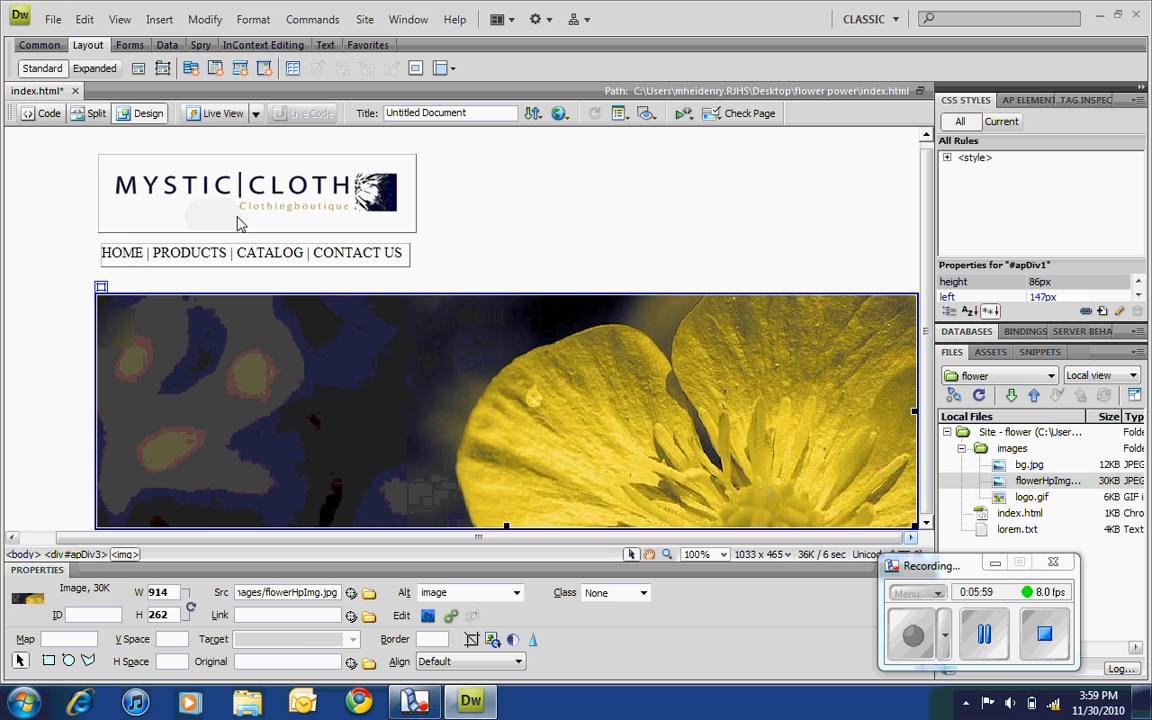
{"action": "left_click", "coordinate": [102, 288]}
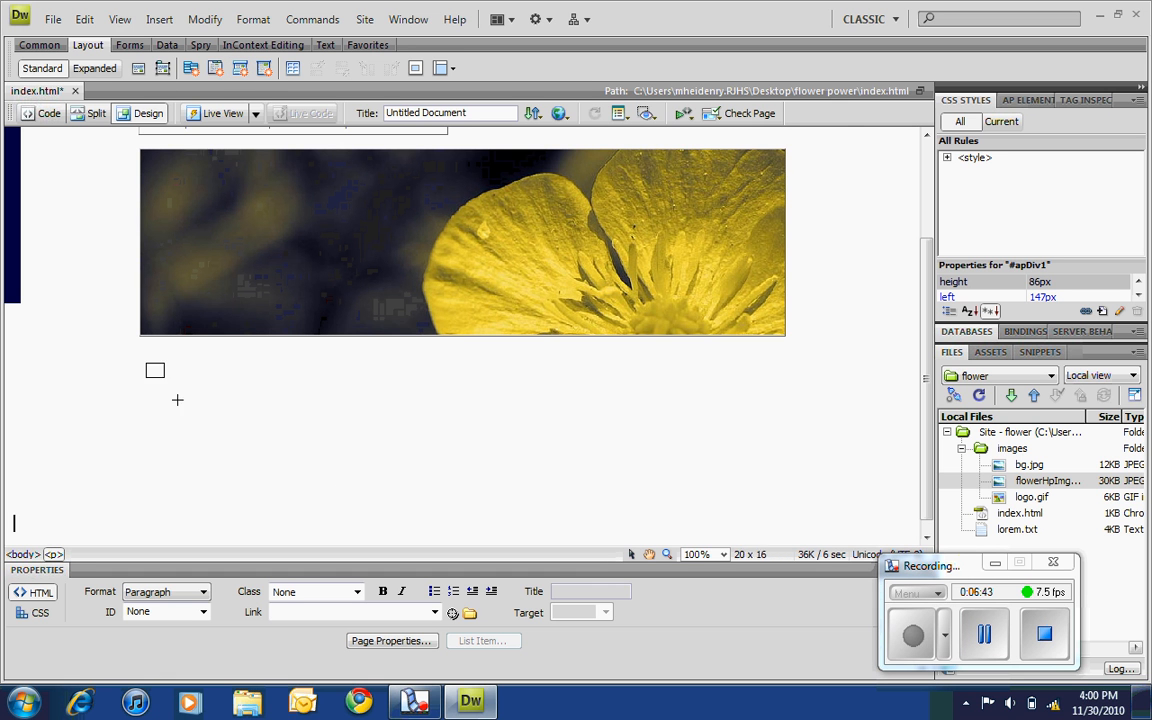
- Draw apDiv4 beneath the flower banner, select it, and open lorem.txt from the Files panel
{"action": "left_click_drag", "start_coordinate": [156, 370], "coordinate": [560, 530]}
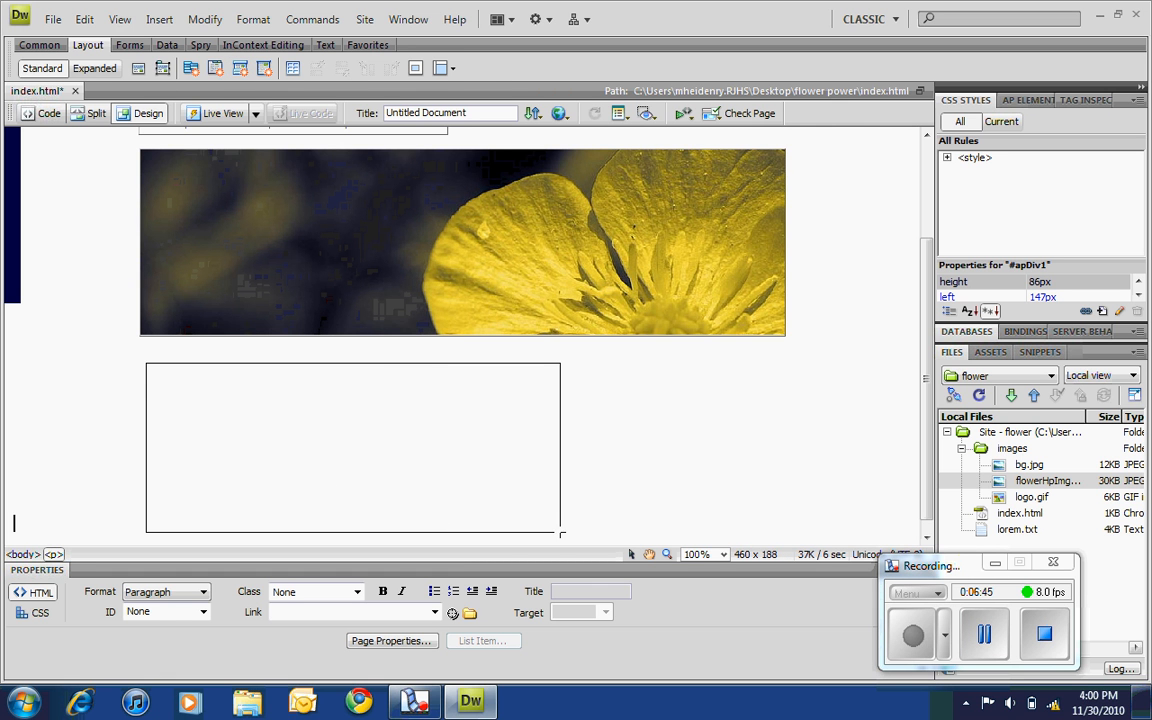
{"action": "left_click", "coordinate": [150, 356]}
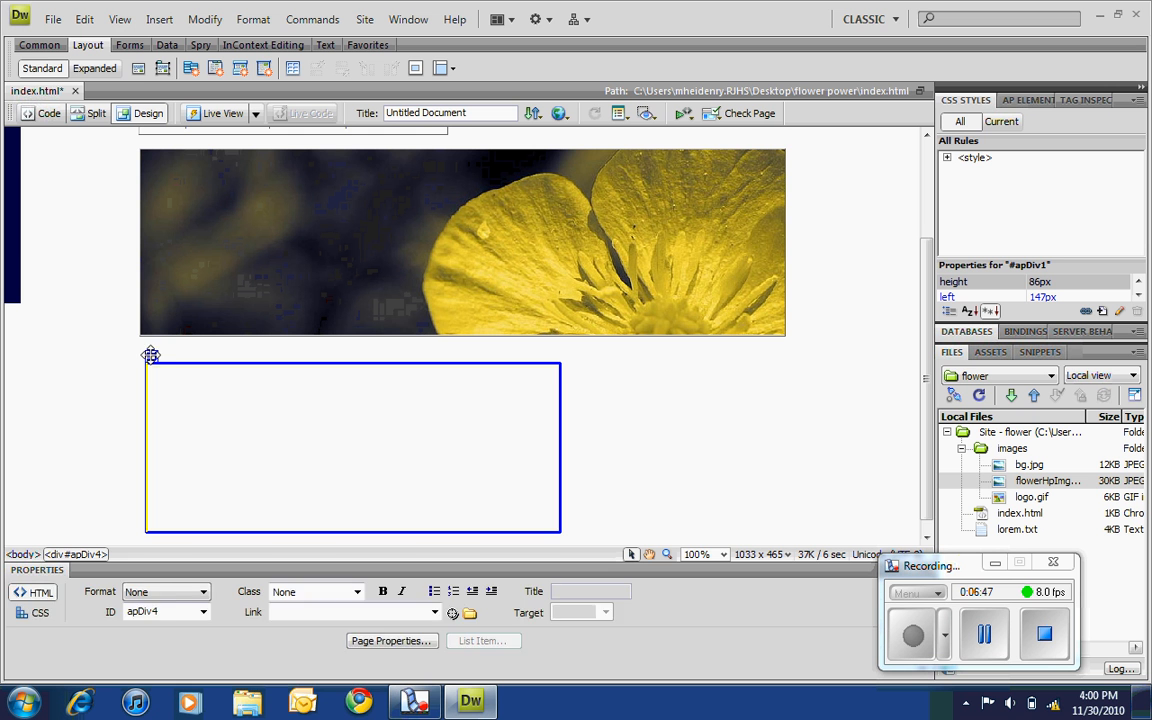
{"action": "left_click", "coordinate": [150, 356]}
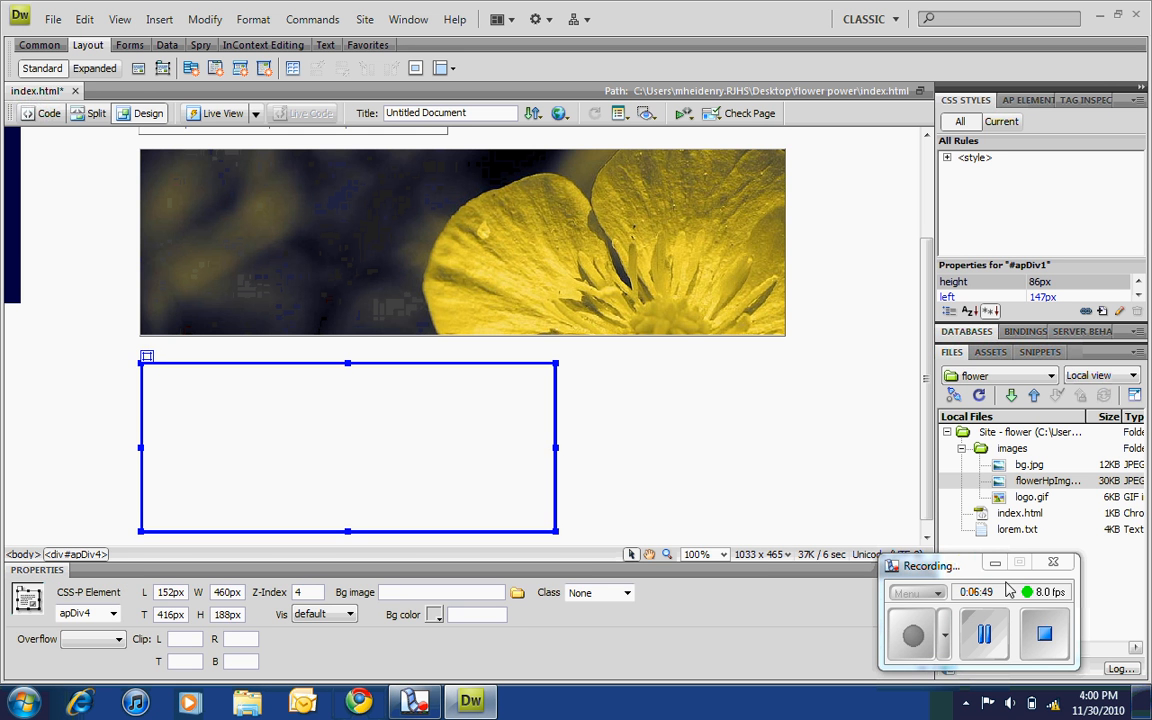
{"action": "double_click", "coordinate": [1016, 528]}
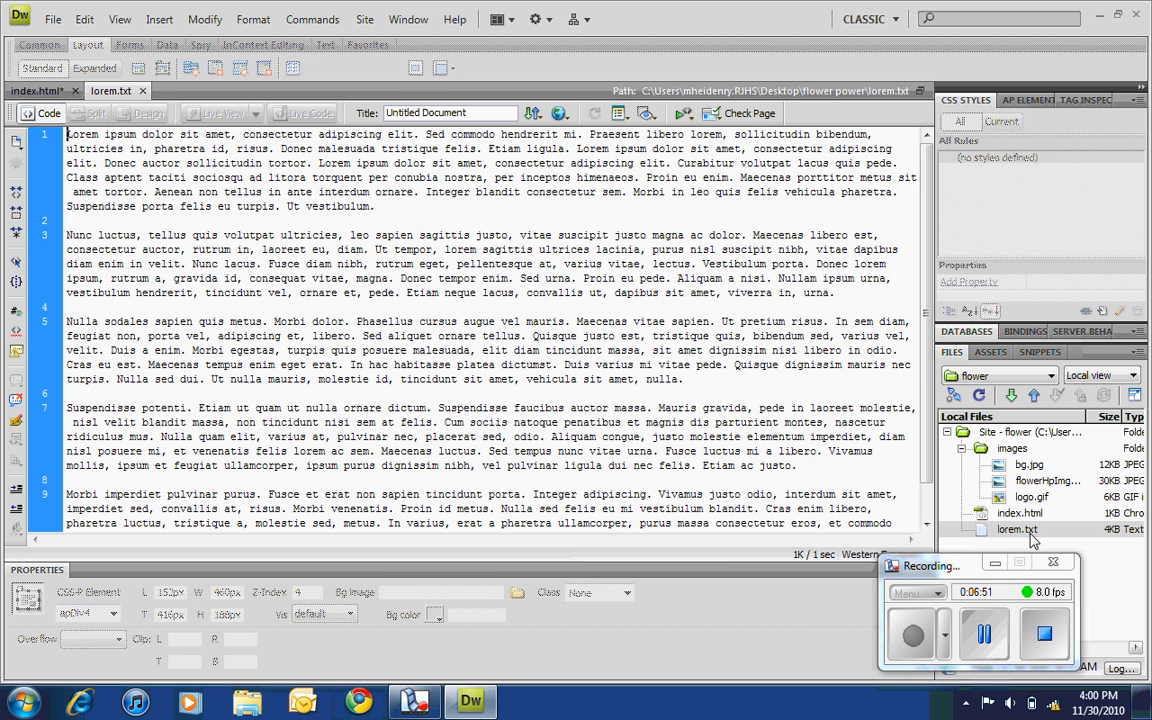